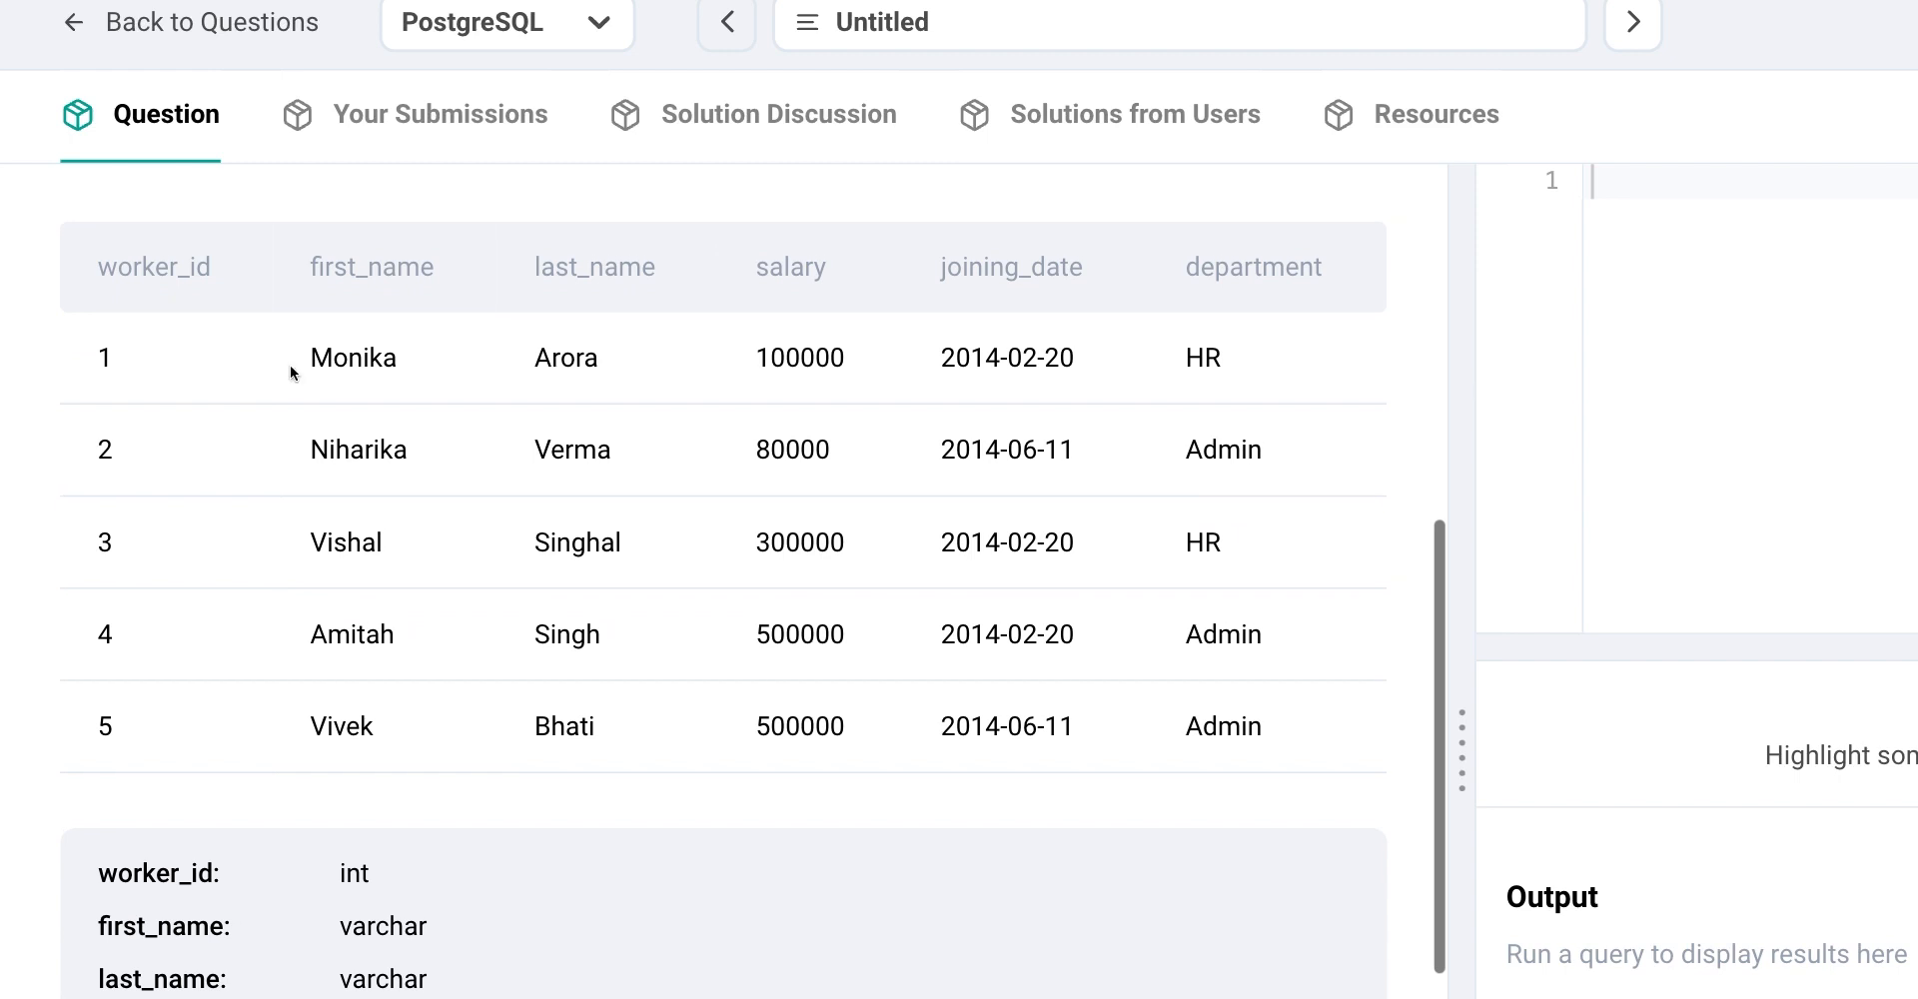
- Rewrite the joining-month filter as EXTRACT(MONTH FROM joining_date) IN (1,4,6)
{"action": "scroll", "scroll_direction": "down", "scroll_amount": 3}
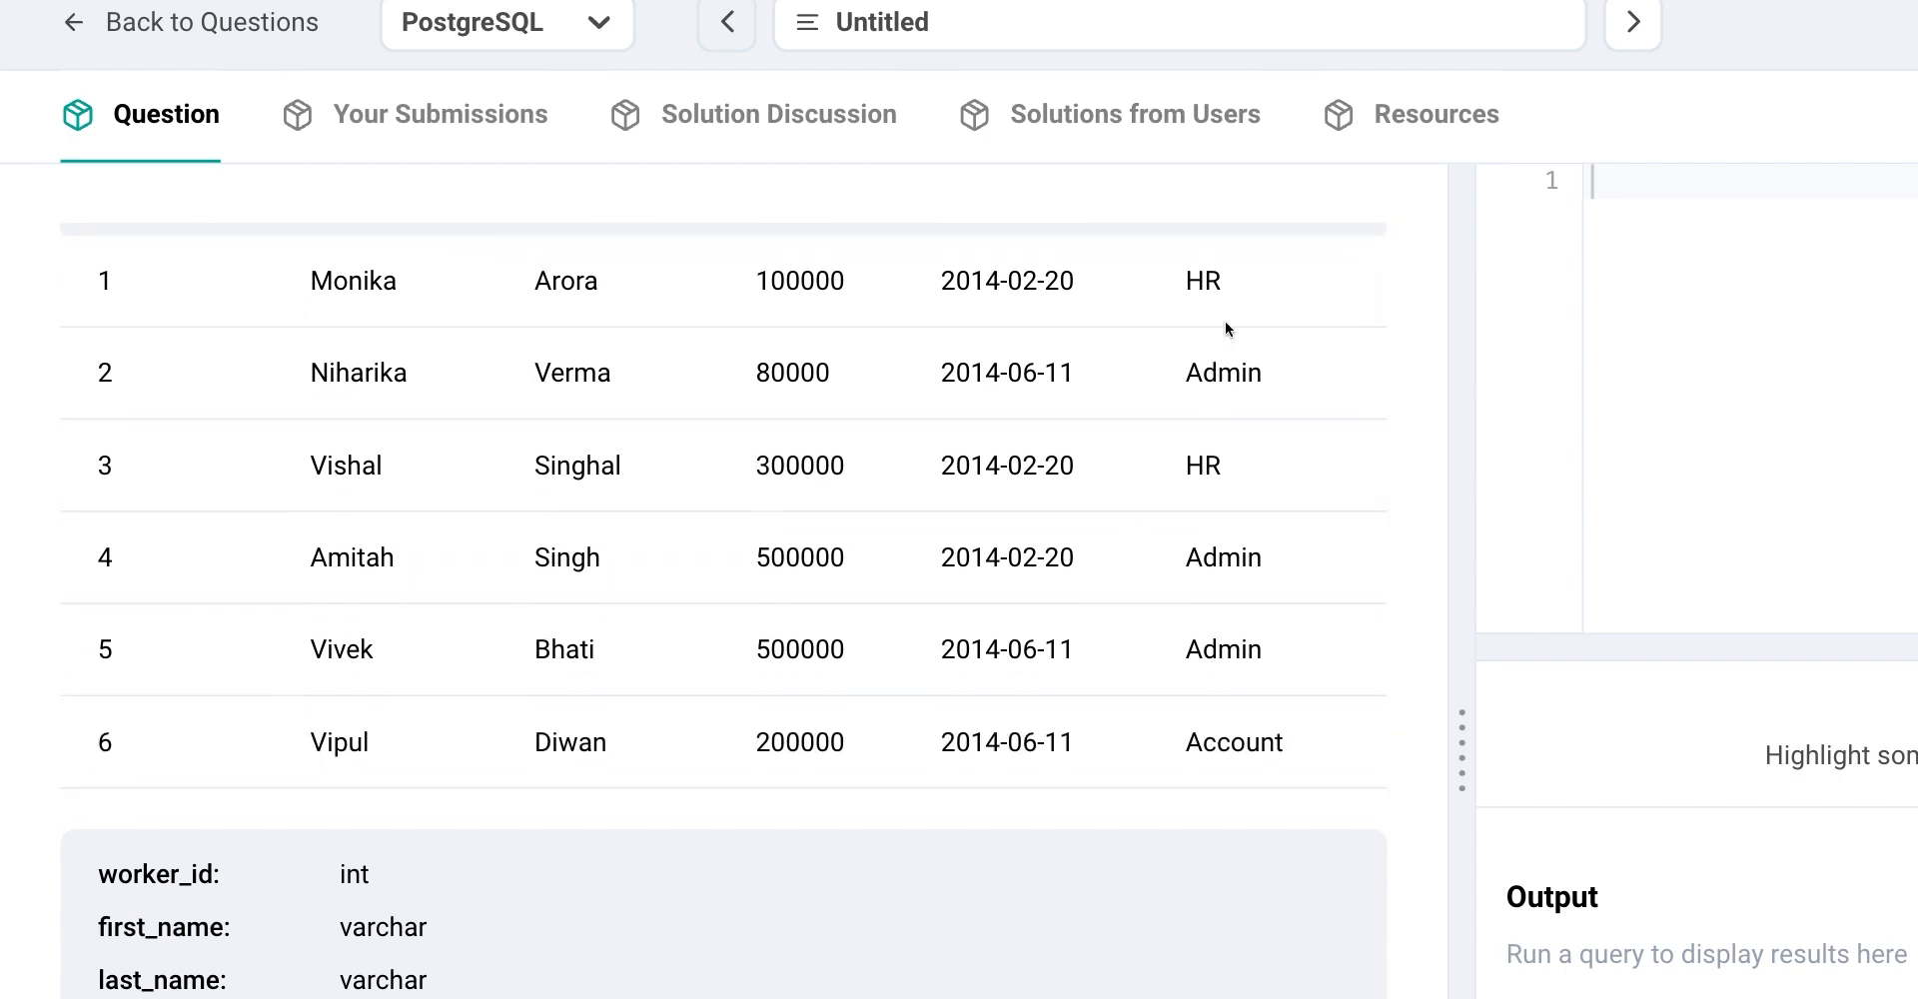
{"action": "double_click", "coordinate": [1223, 359]}
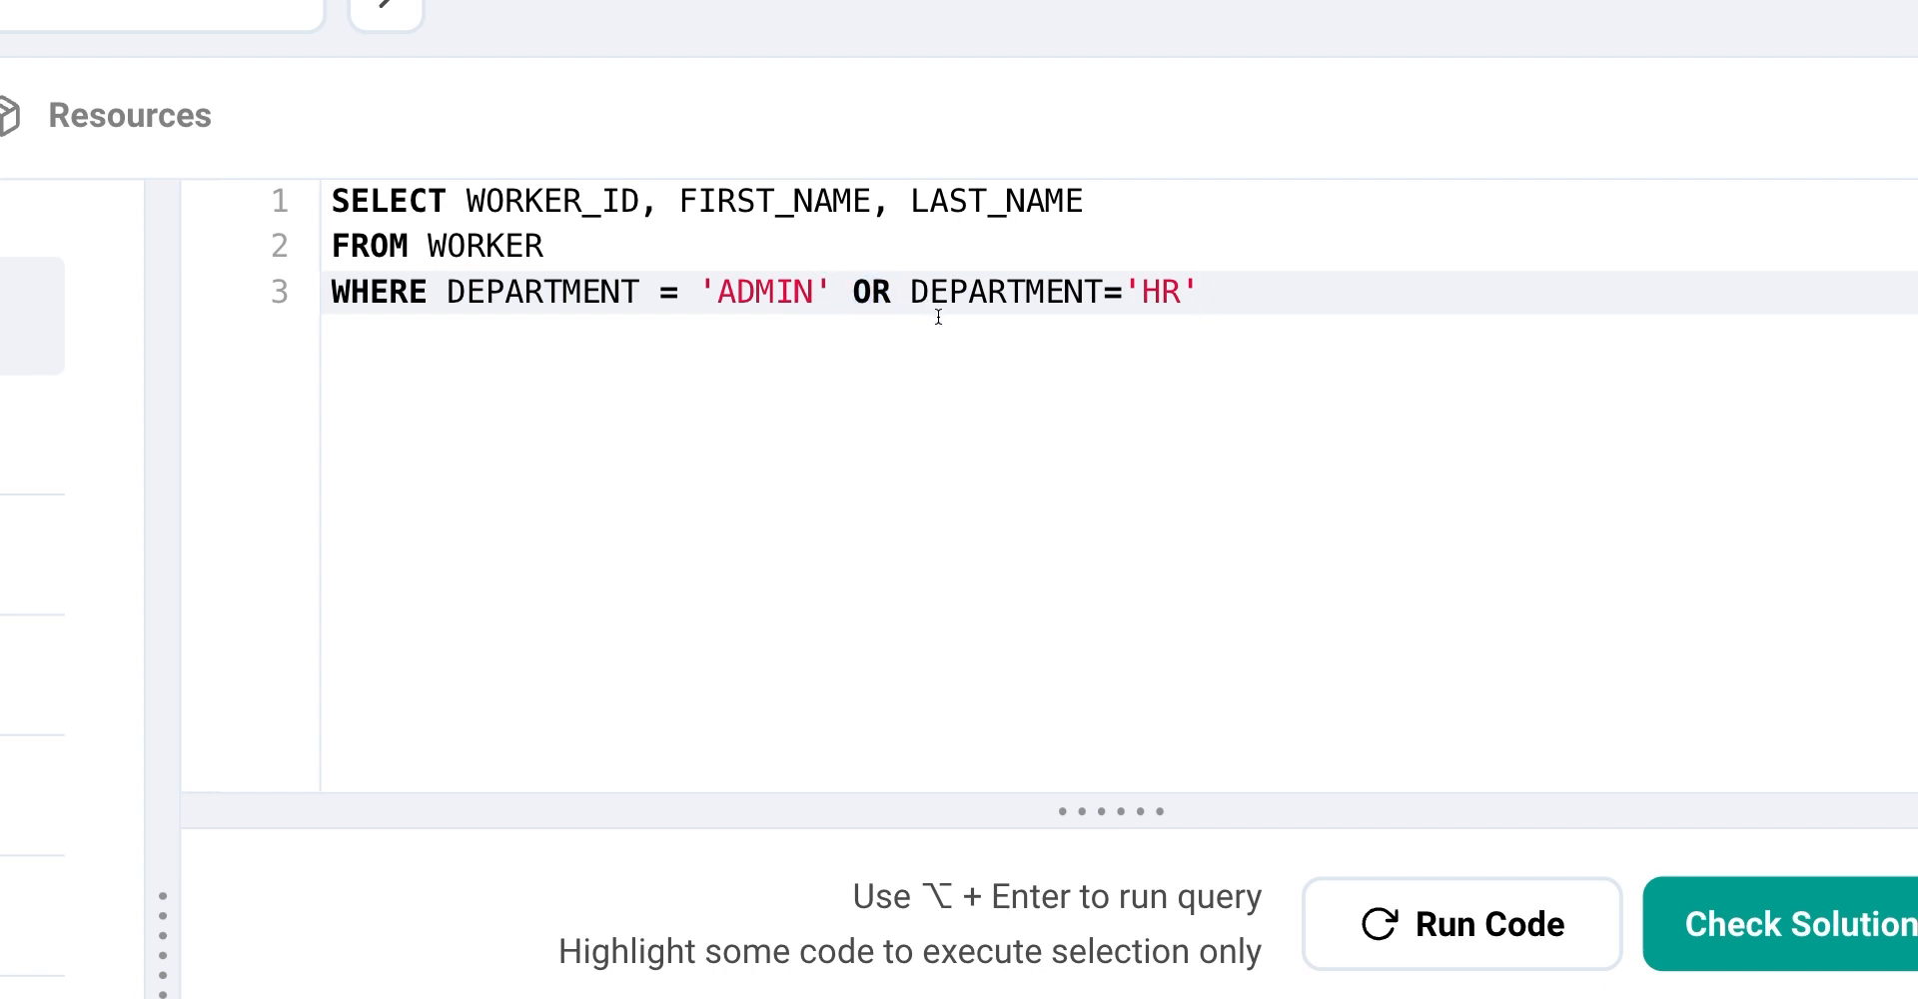
{"action": "mouse_move", "coordinate": [805, 337]}
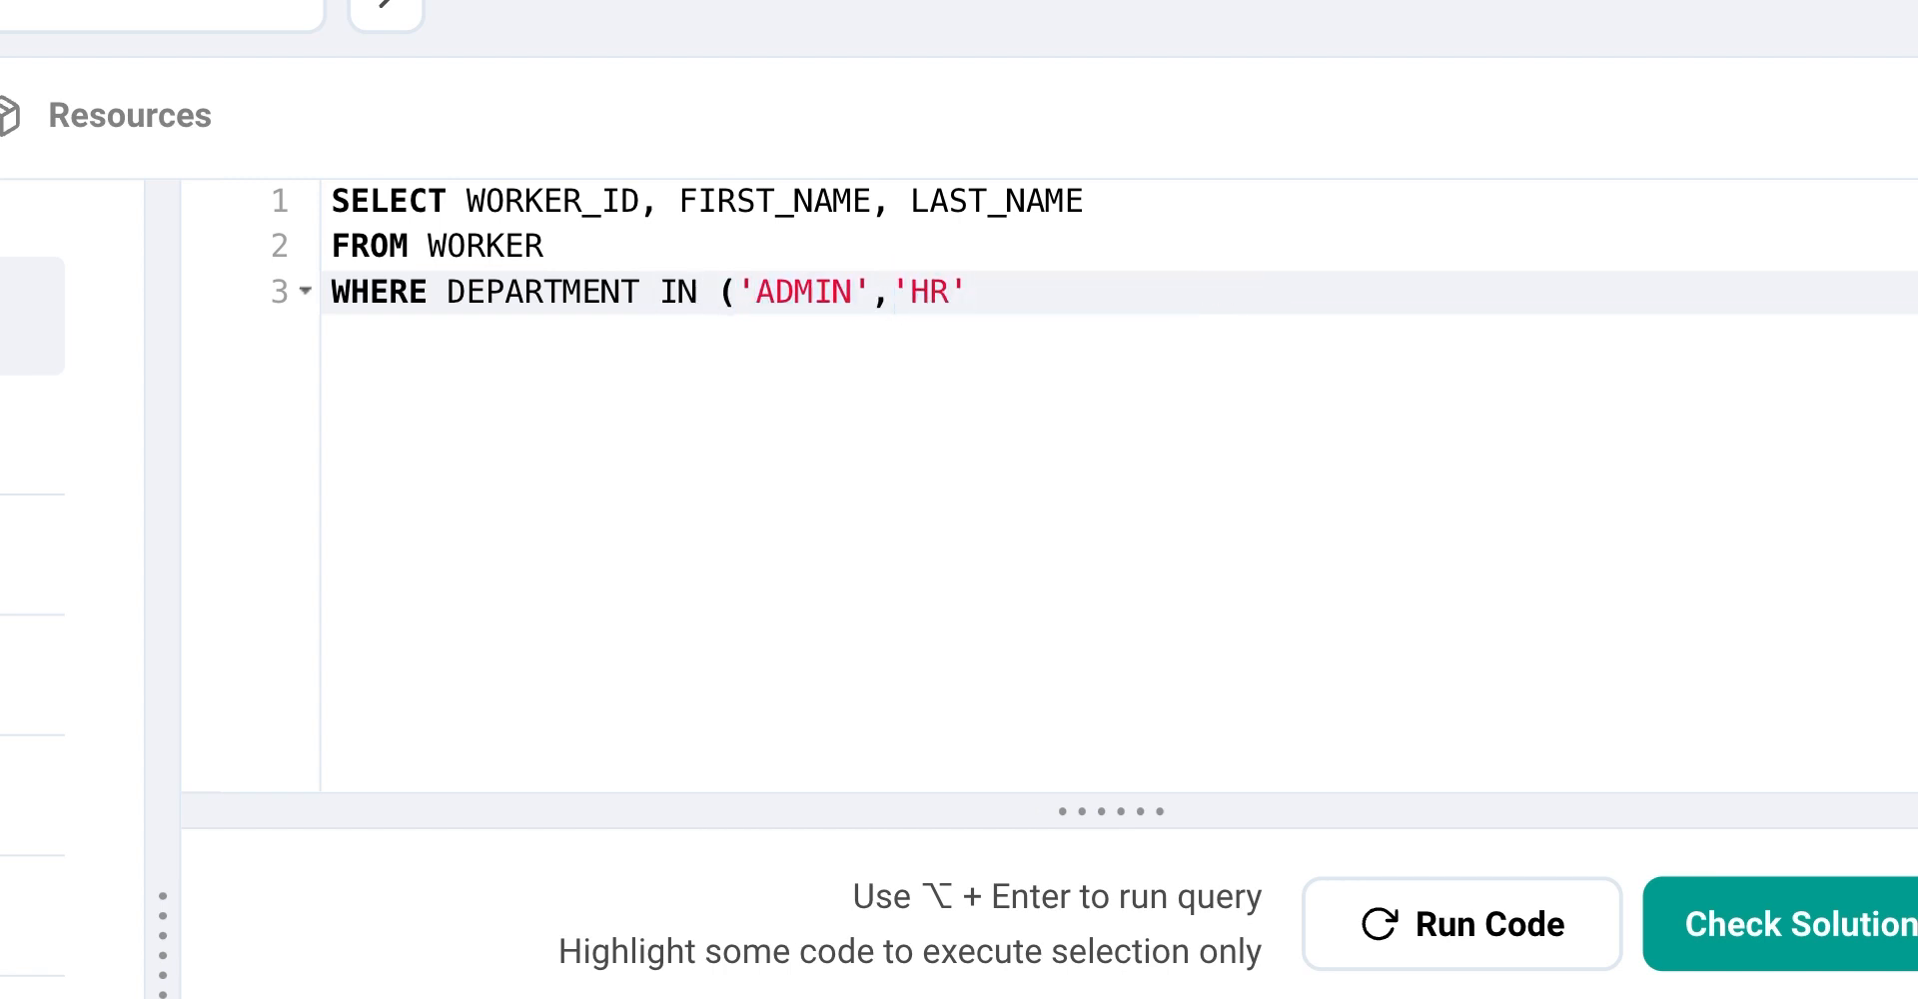
{"action": "type", "text": ")"}
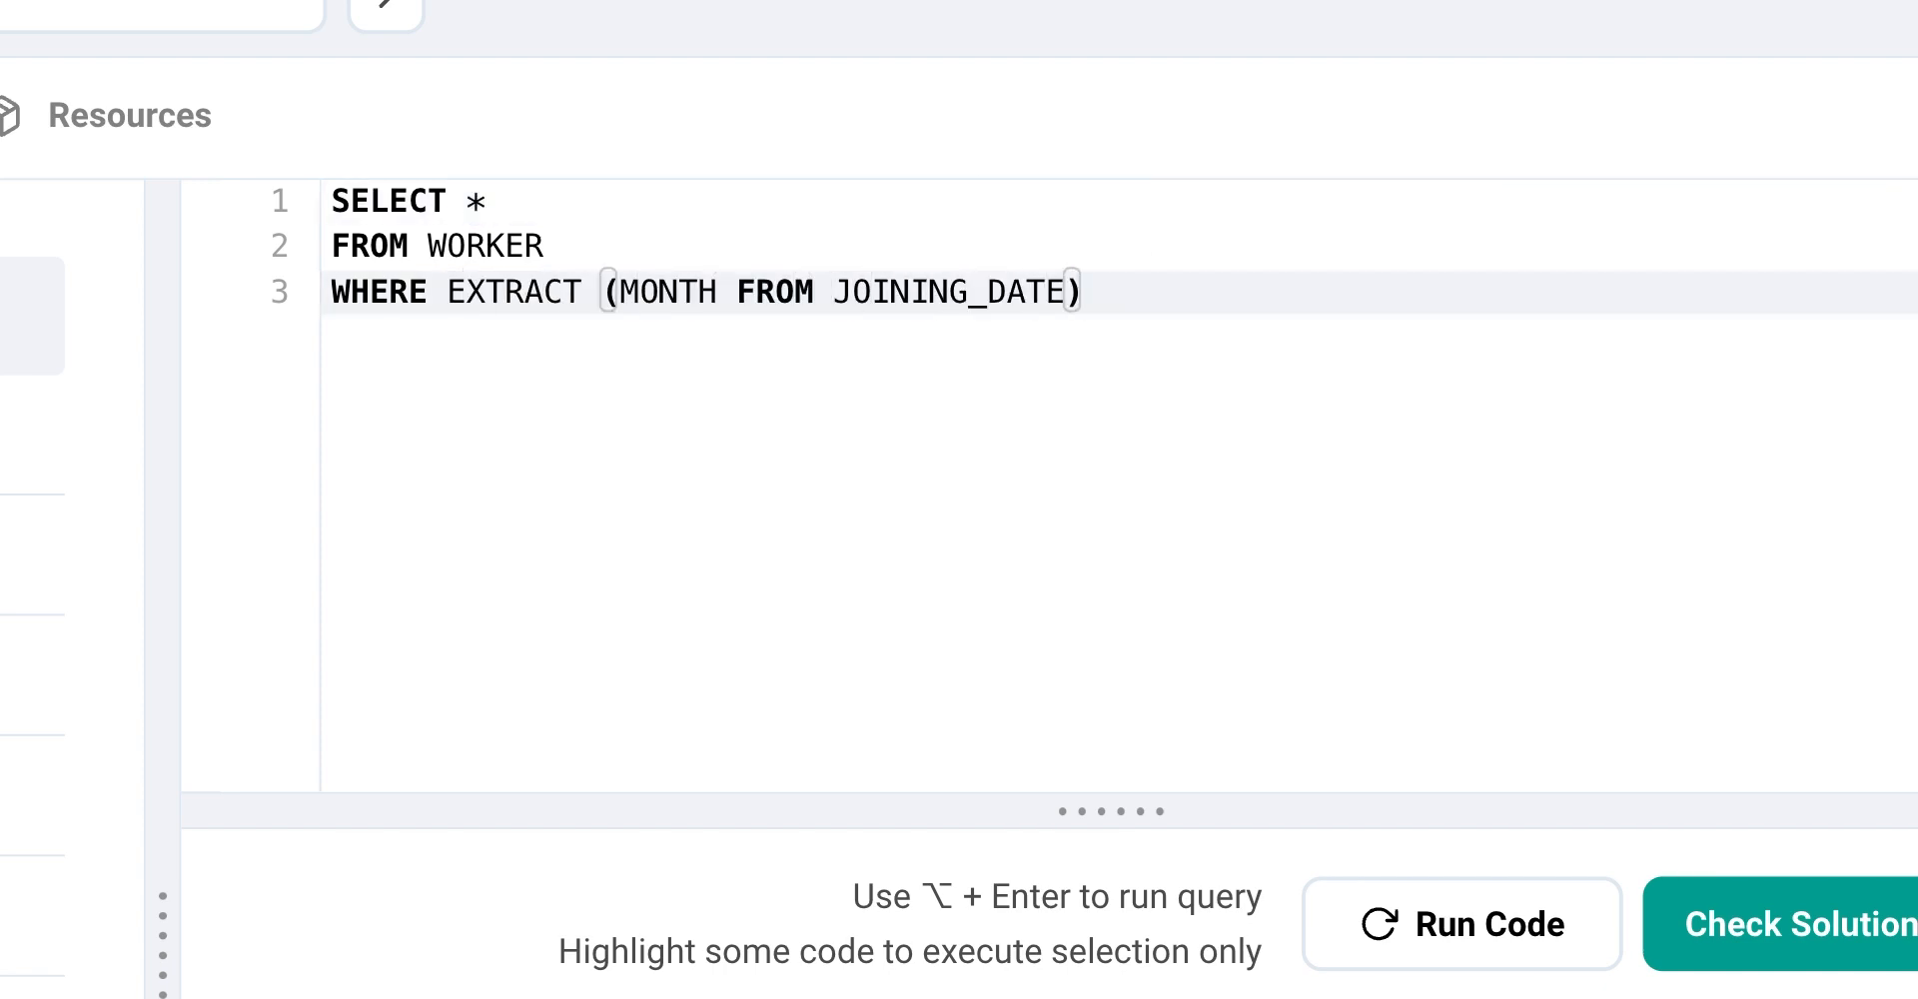
{"action": "type", "text": "IN (1,4,6)"}
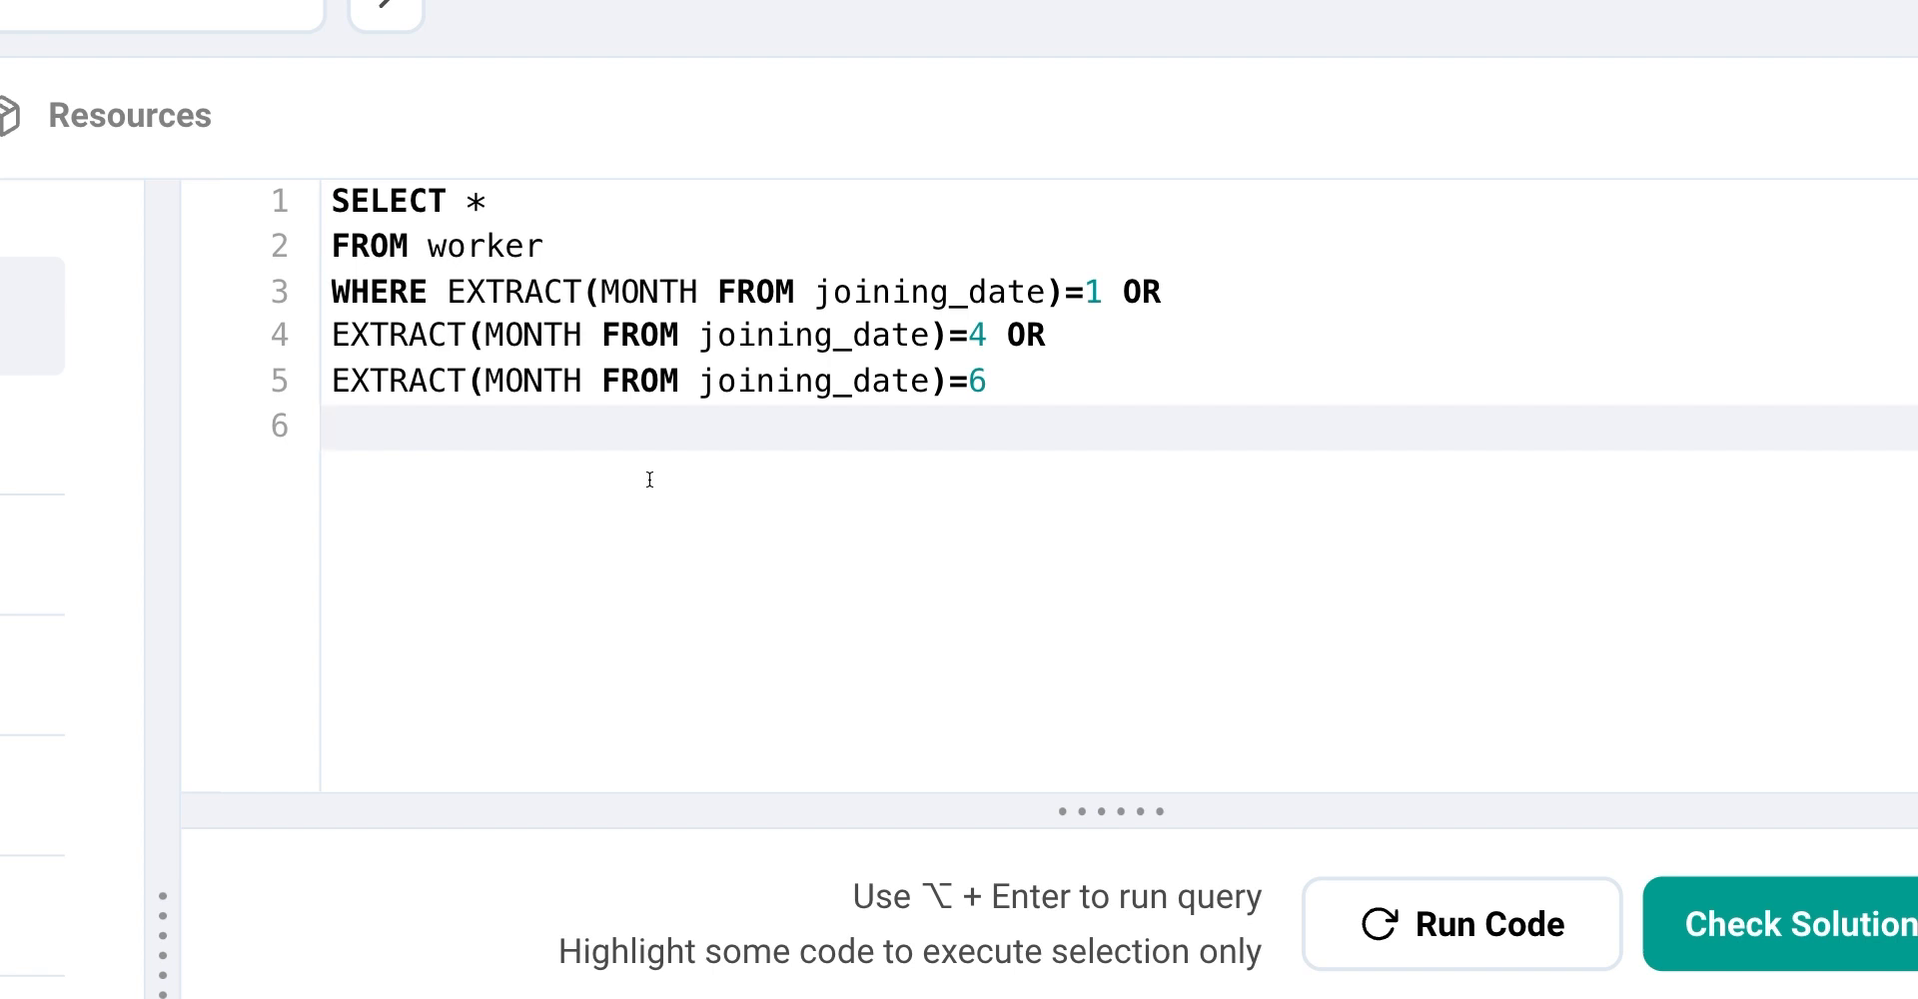
{"action": "mouse_move", "coordinate": [665, 478]}
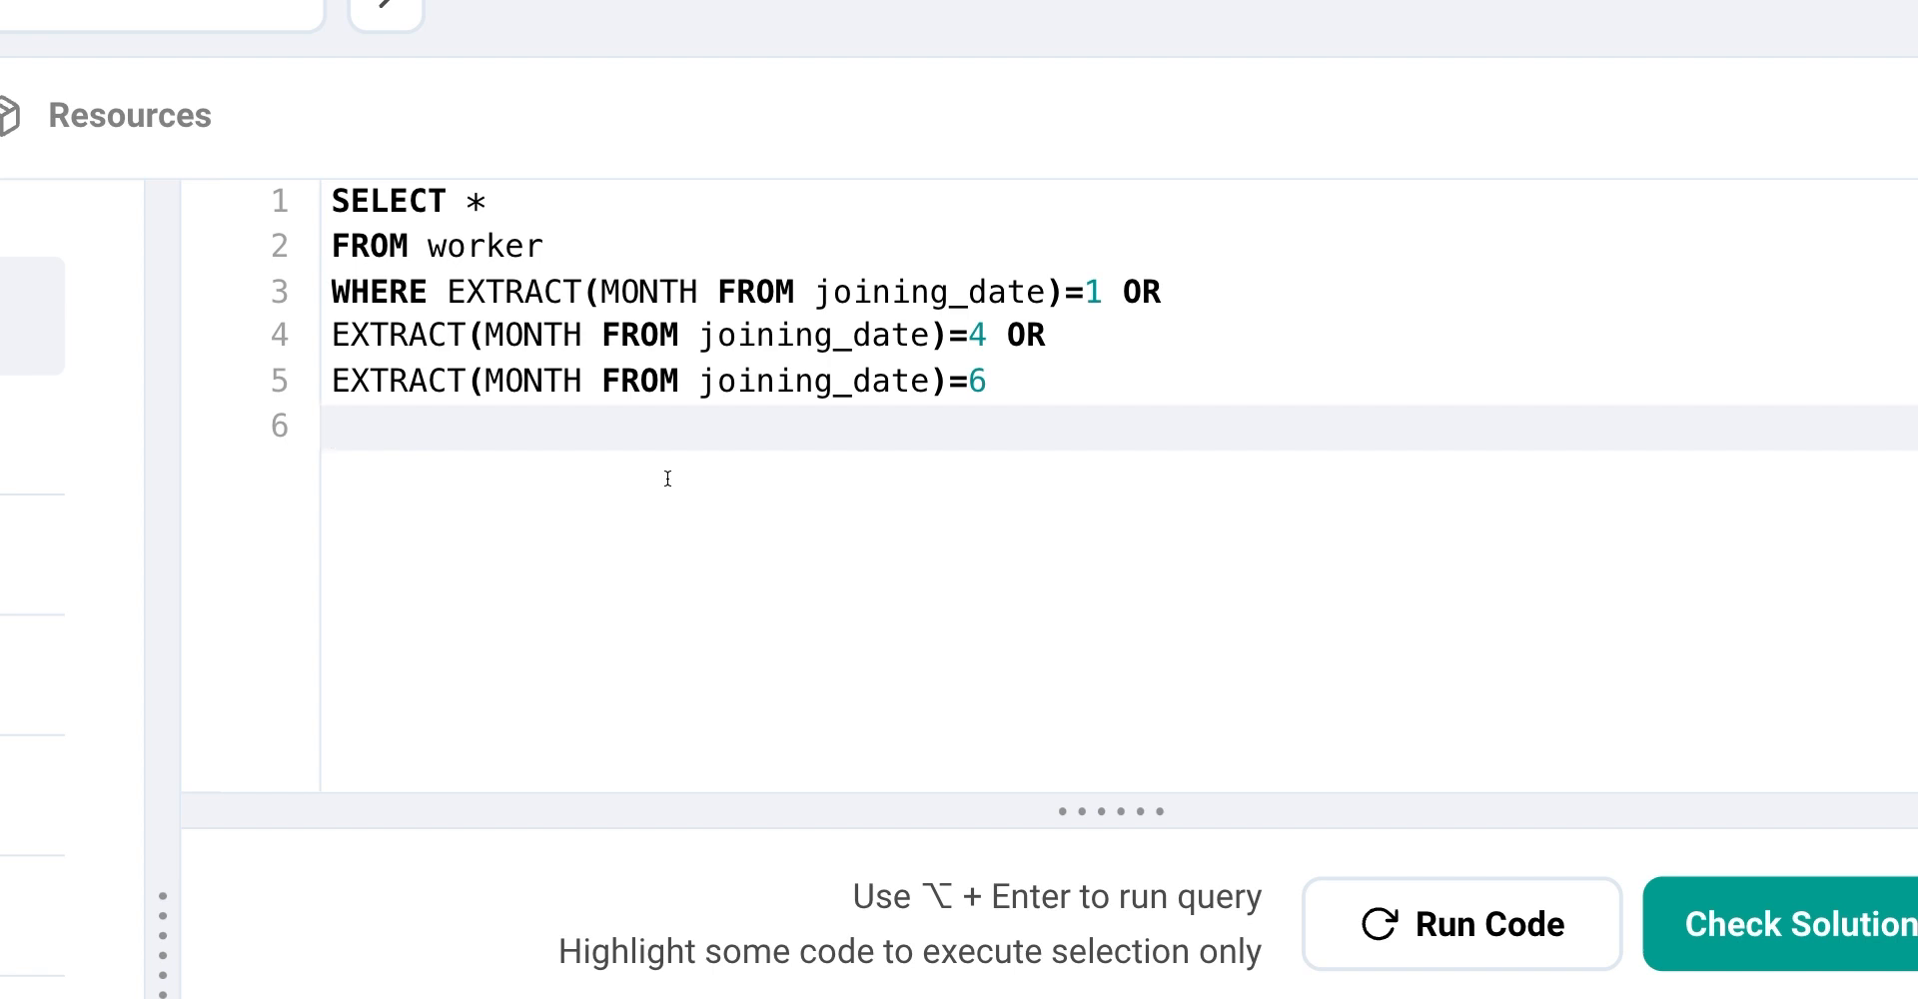
- Write SELECT * FROM worker WHERE first_name NOT IN ('Vipul','Satish') AND lower(last_name)
{"action": "scroll", "scroll_direction": "down", "scroll_amount": 3}
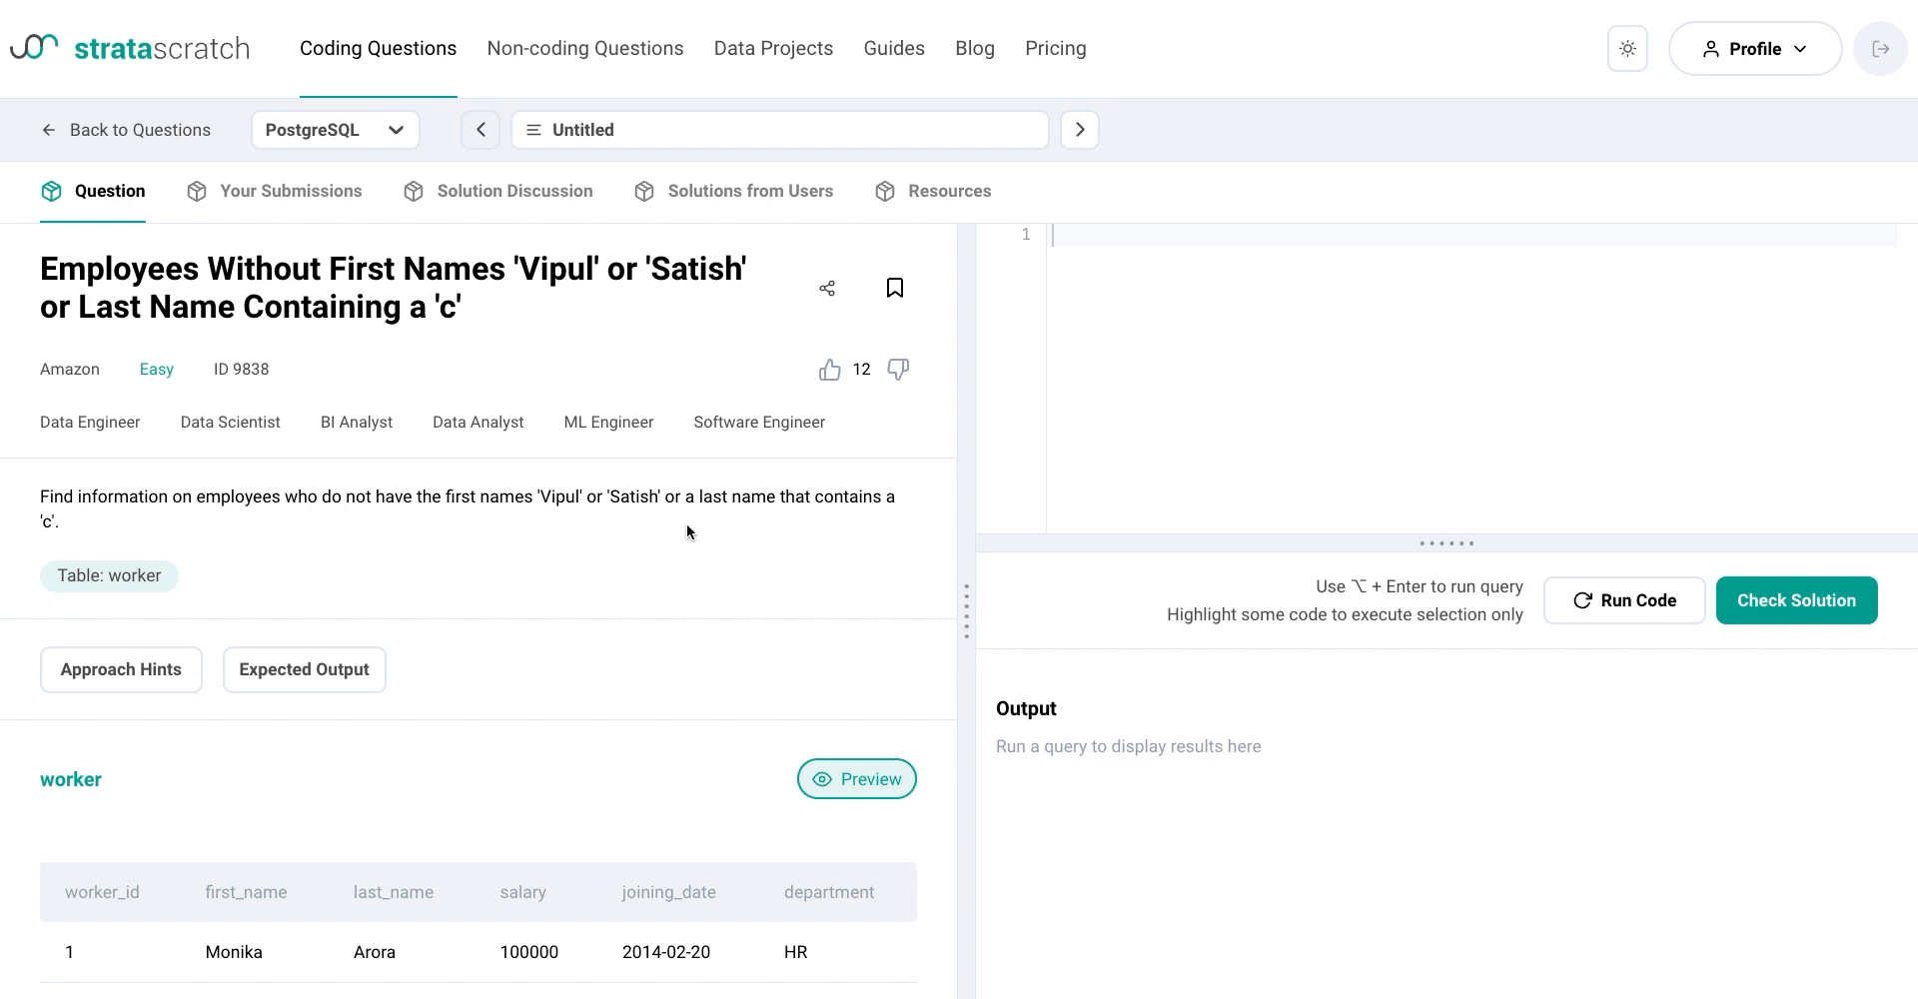
{"action": "mouse_move", "coordinate": [70, 520]}
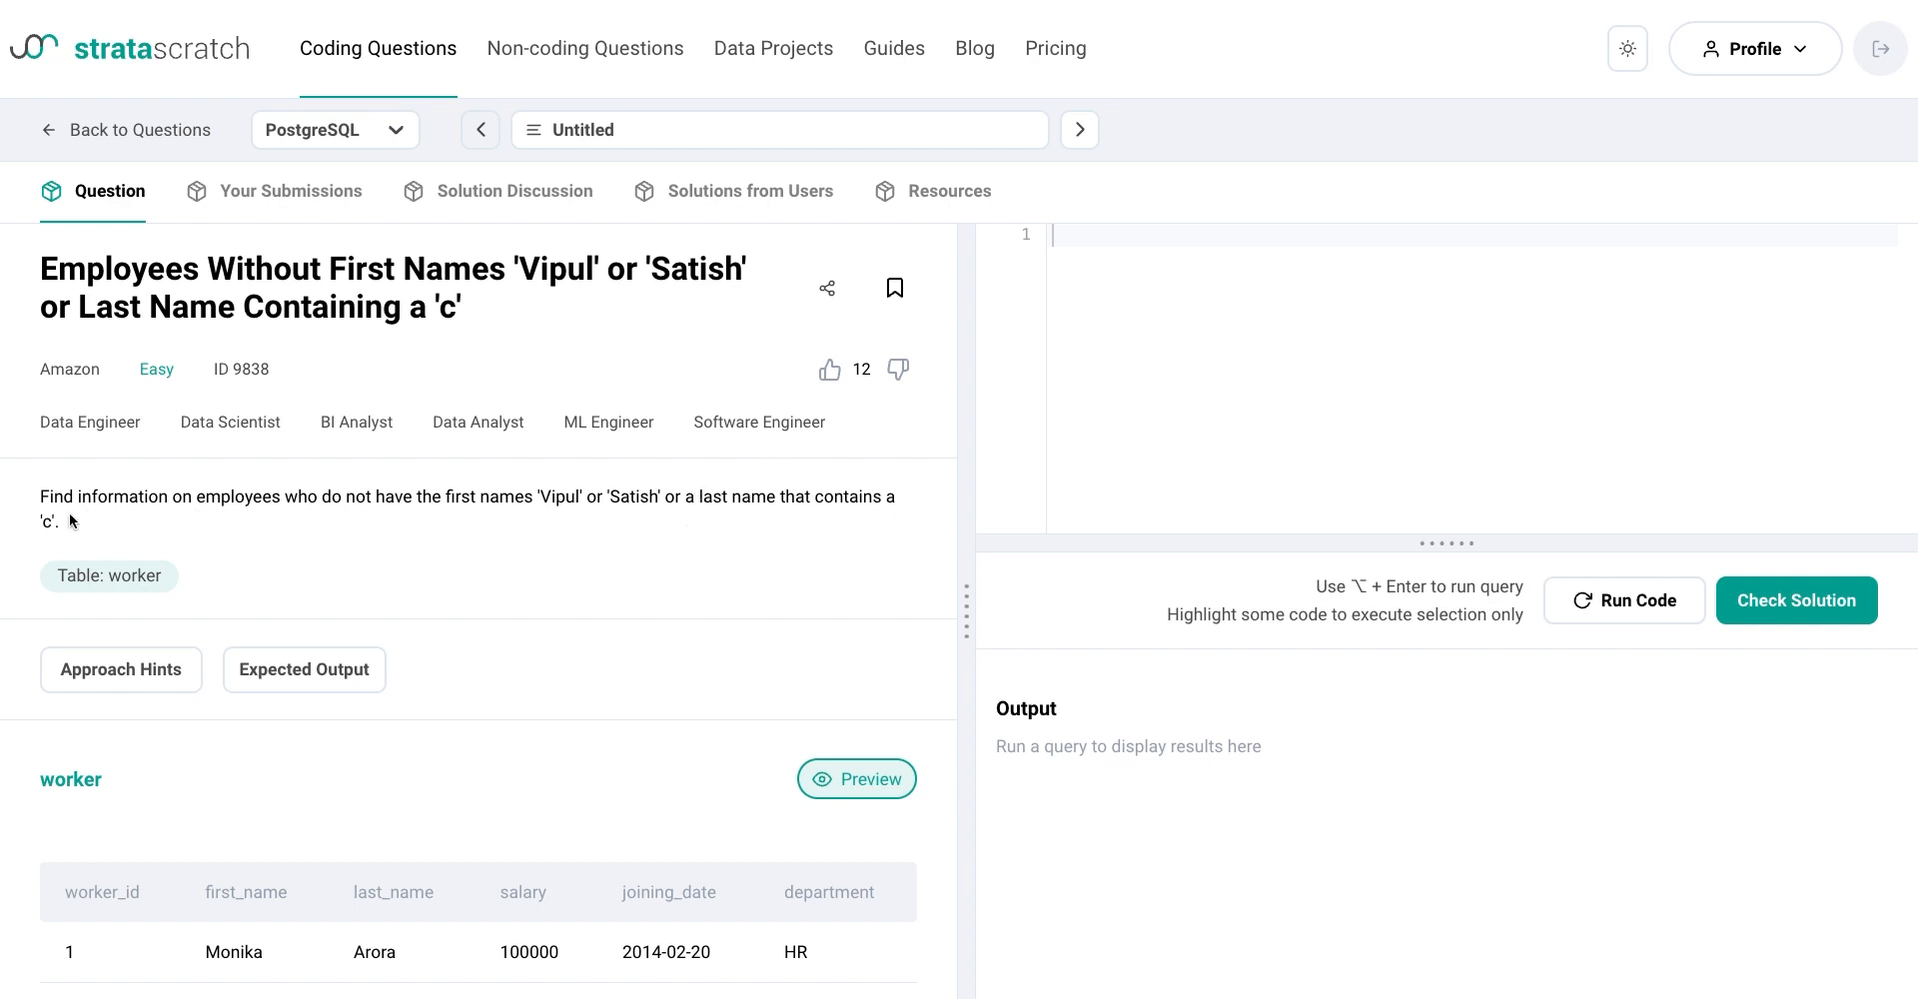
{"action": "double_click", "coordinate": [48, 522]}
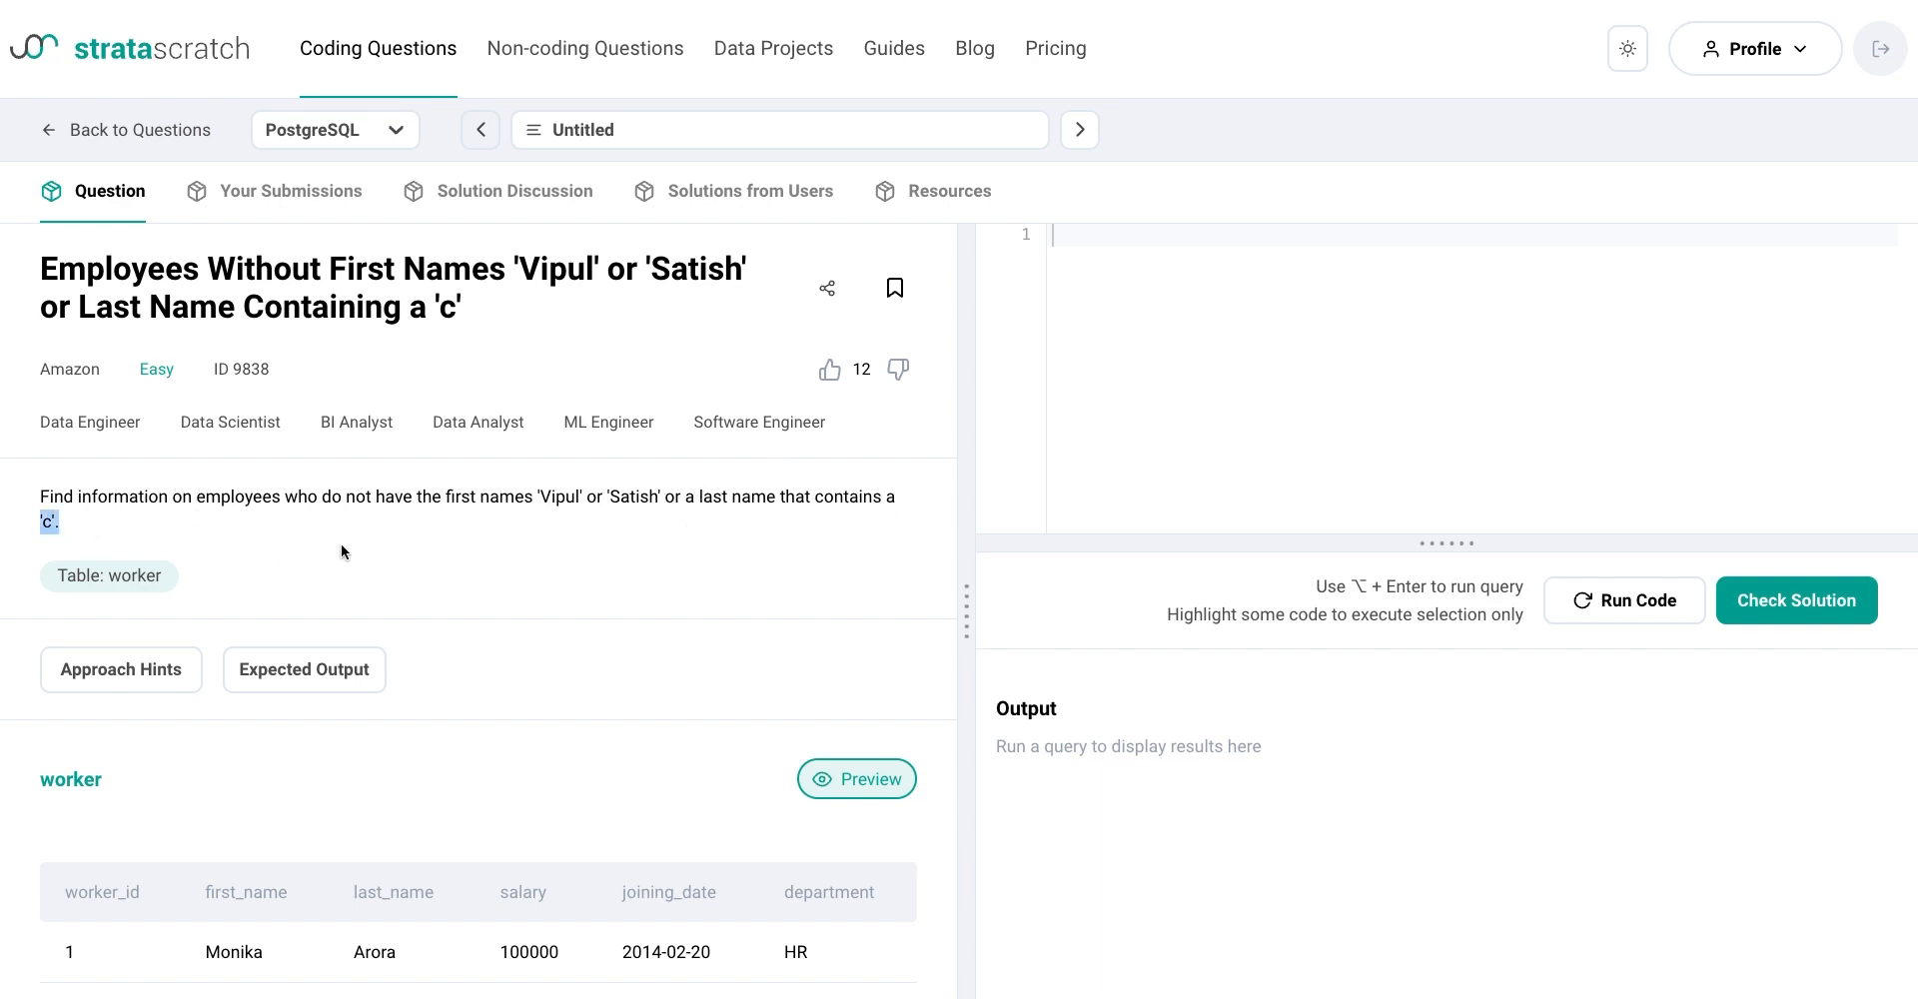
{"action": "type", "text": "SELECT * FROM worker WHERE first_name NOT IN ('Vipul','Satish') AND lower(last_name) NOT LIKE '%c%'"}
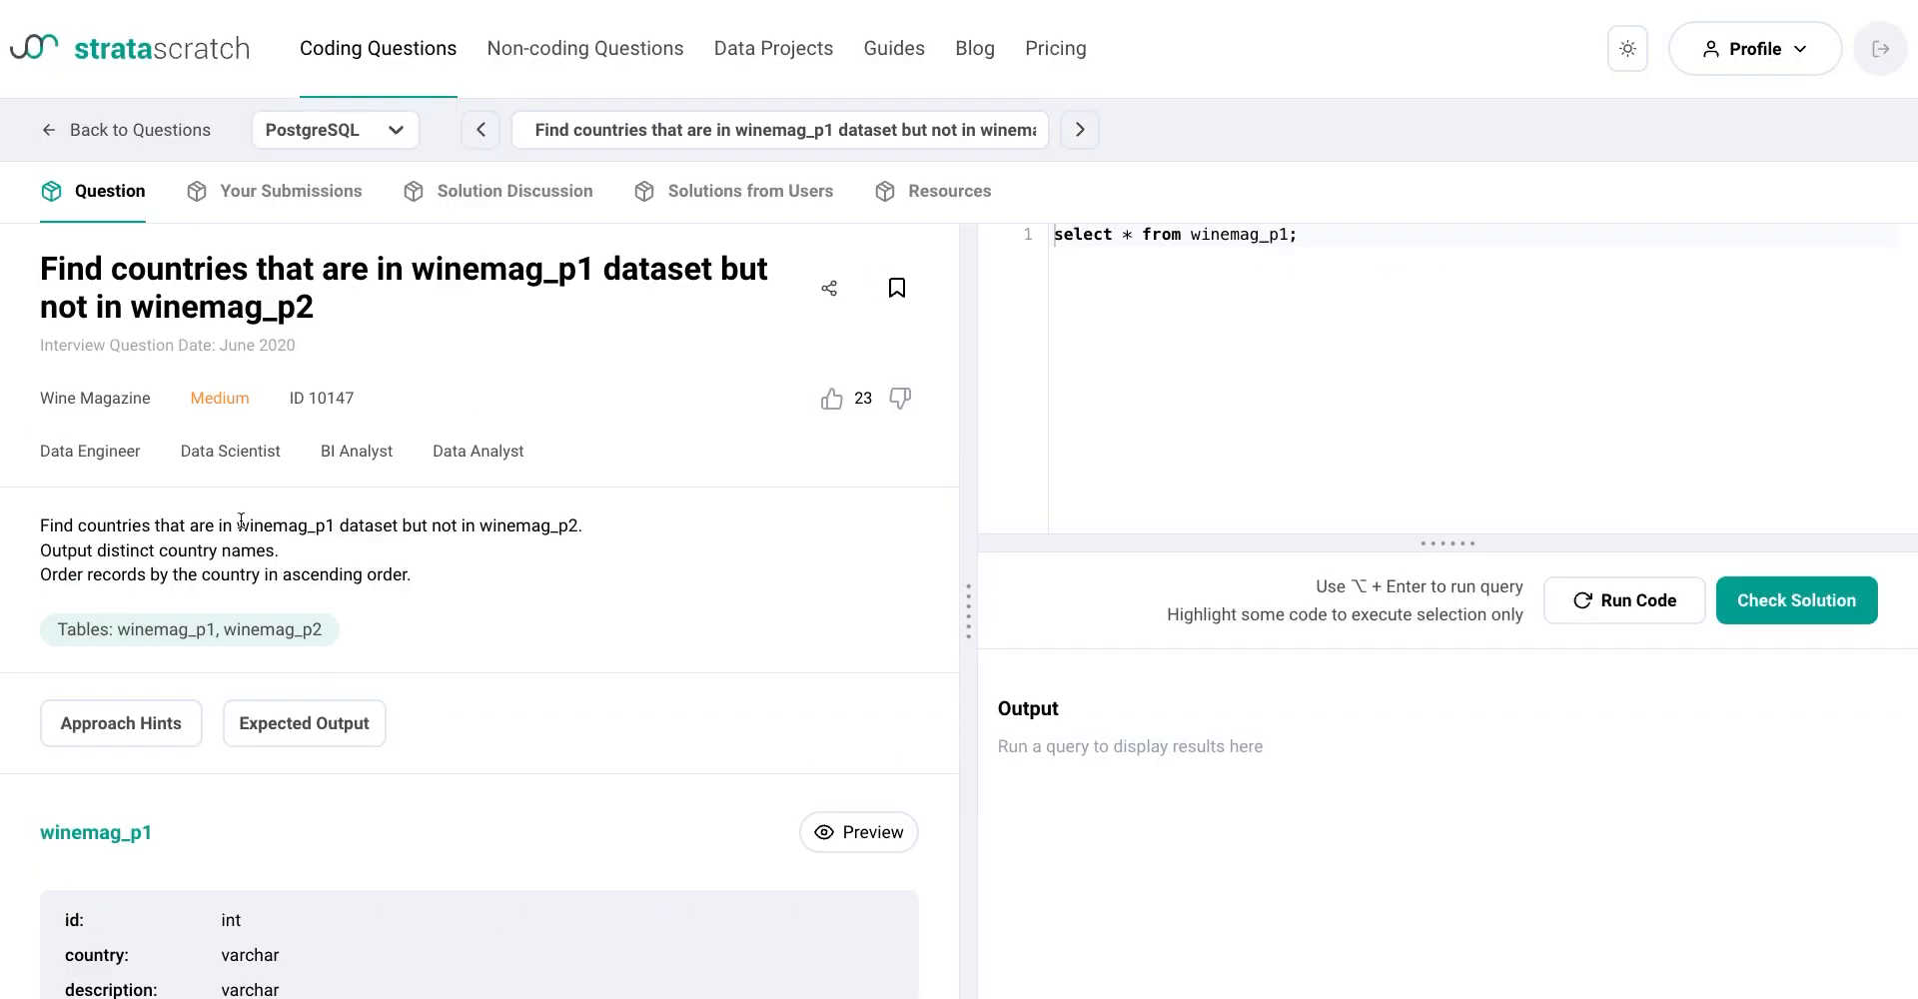
- Scroll through the winemag_p1 and winemag_p2 column schemas below the question
{"action": "scroll", "scroll_direction": "down", "scroll_amount": 3}
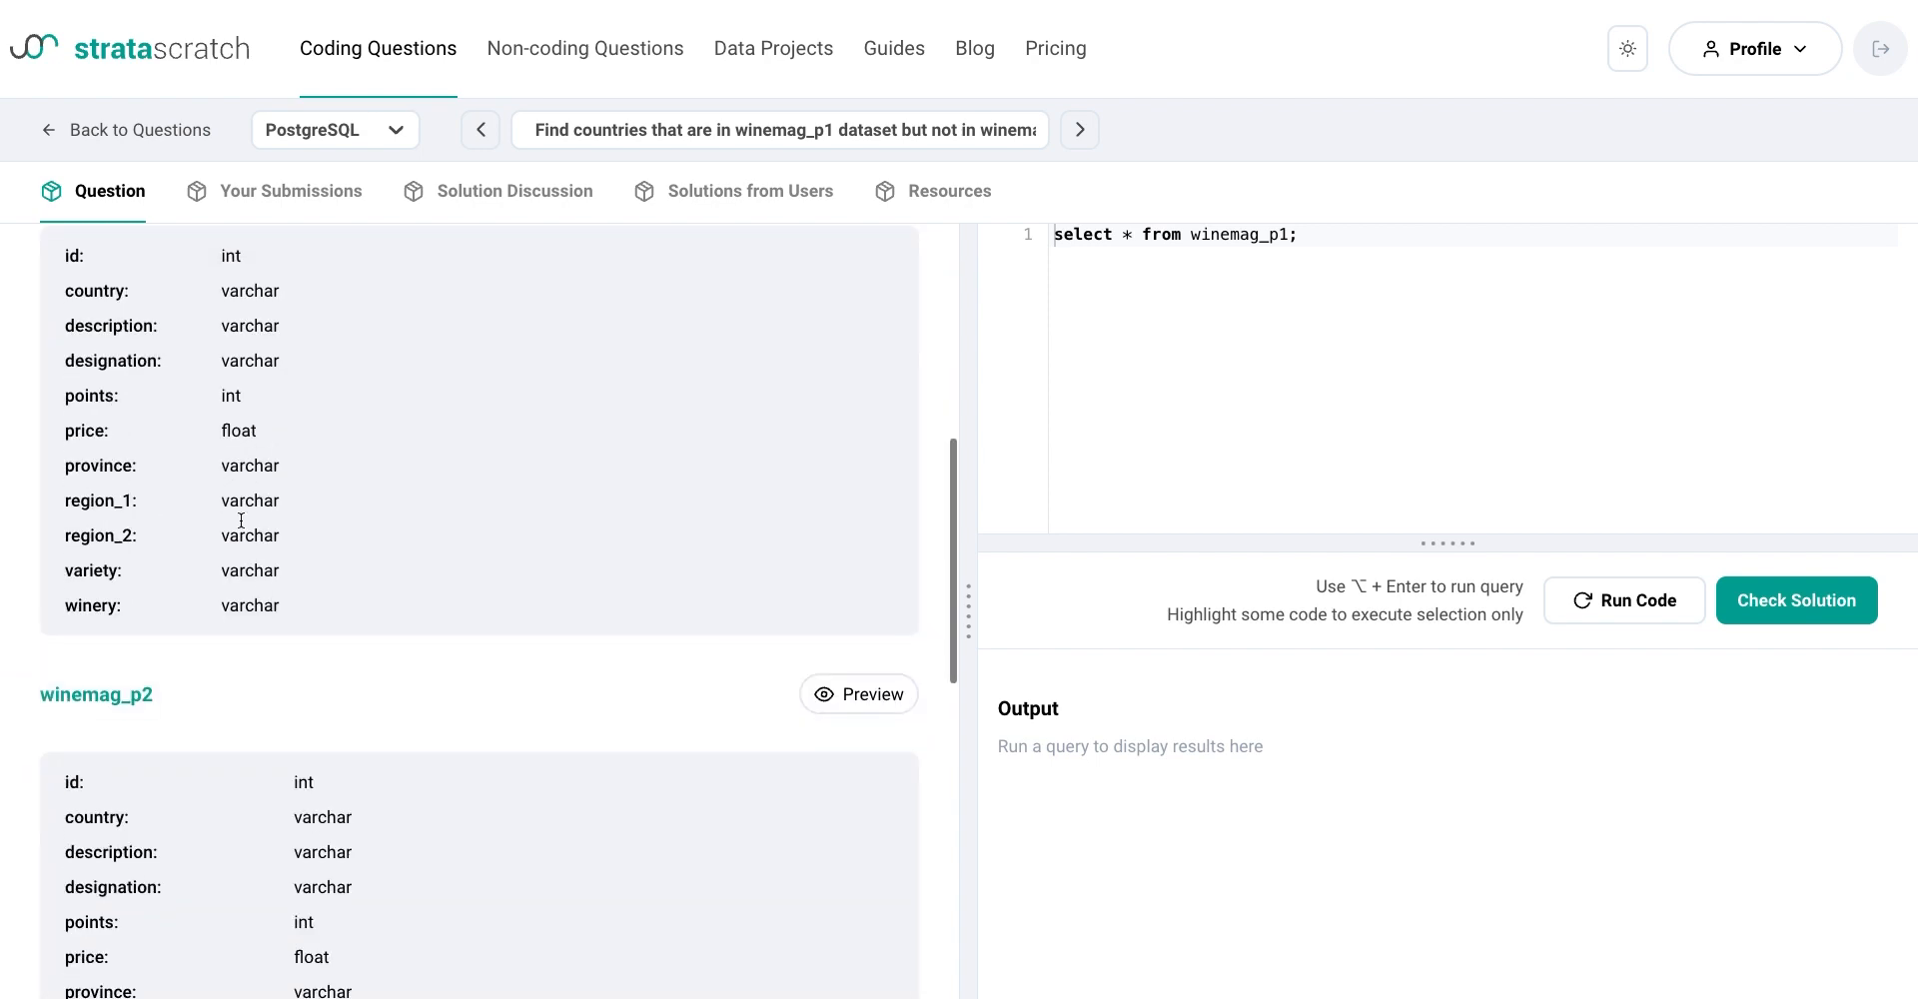
{"action": "scroll", "scroll_direction": "down", "scroll_amount": 3}
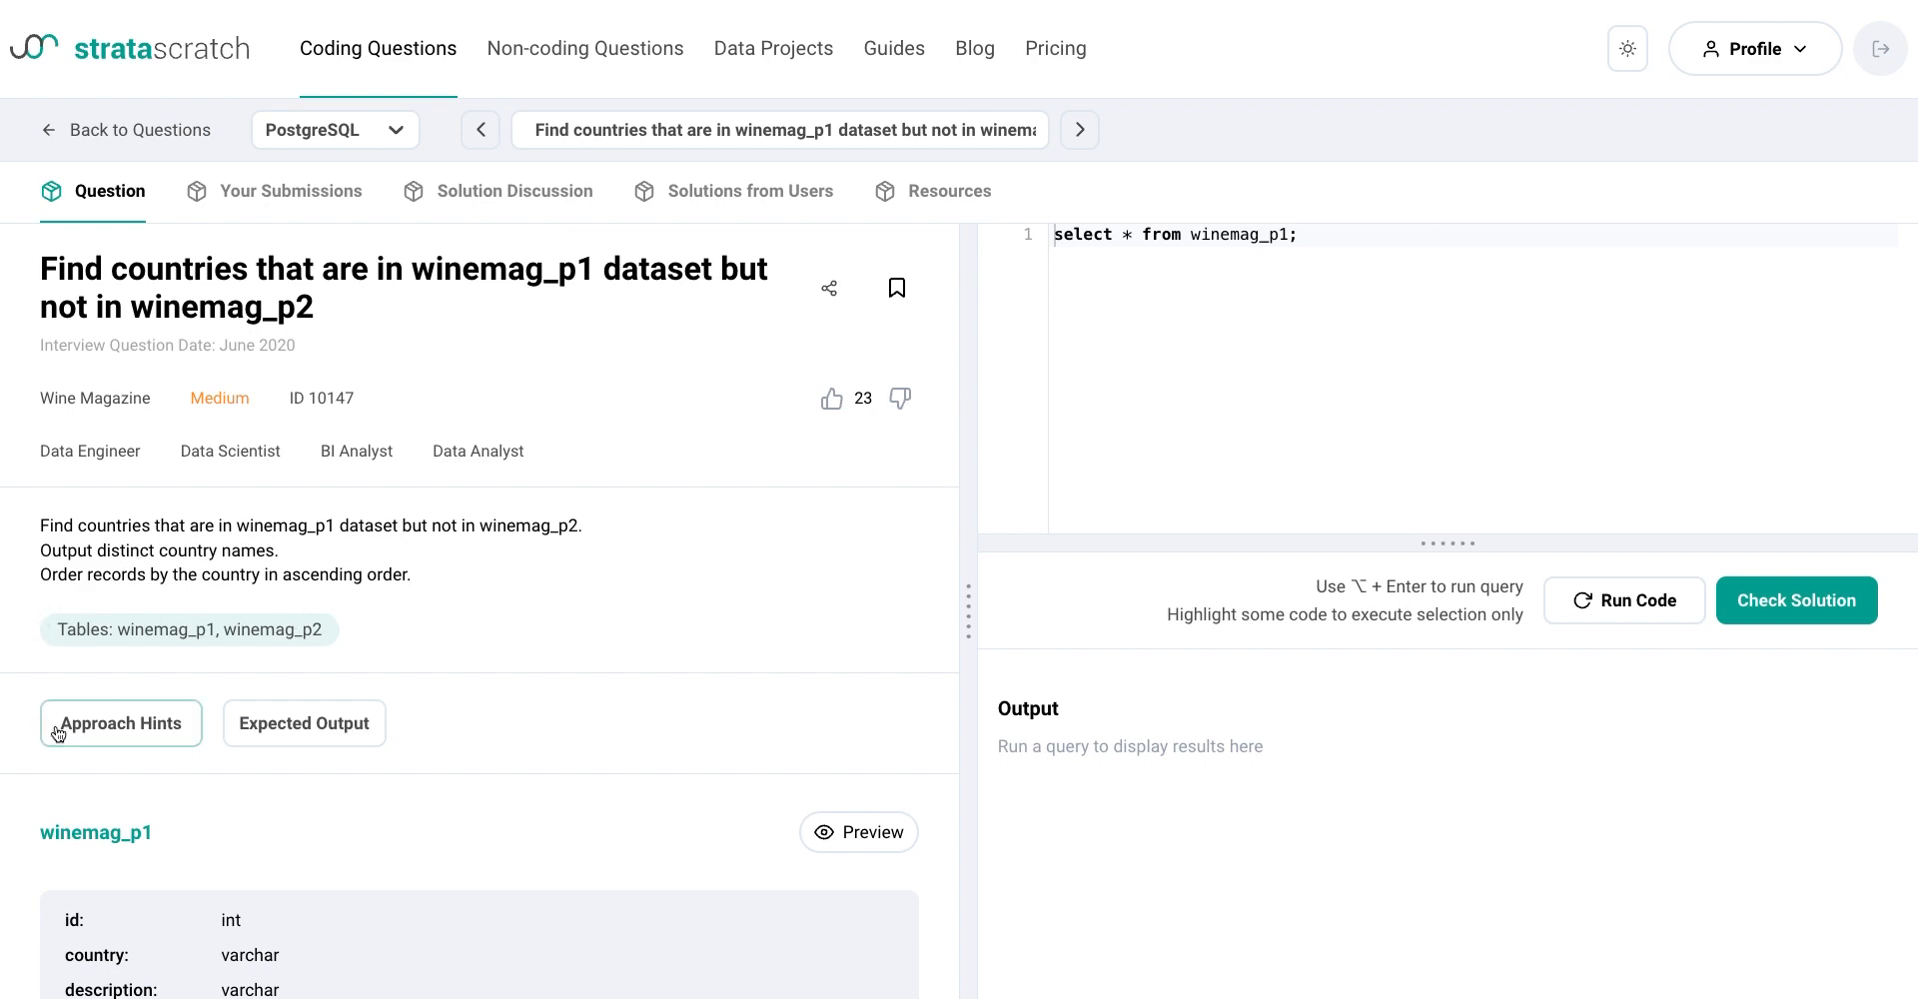
{"action": "scroll", "scroll_direction": "down", "scroll_amount": 3}
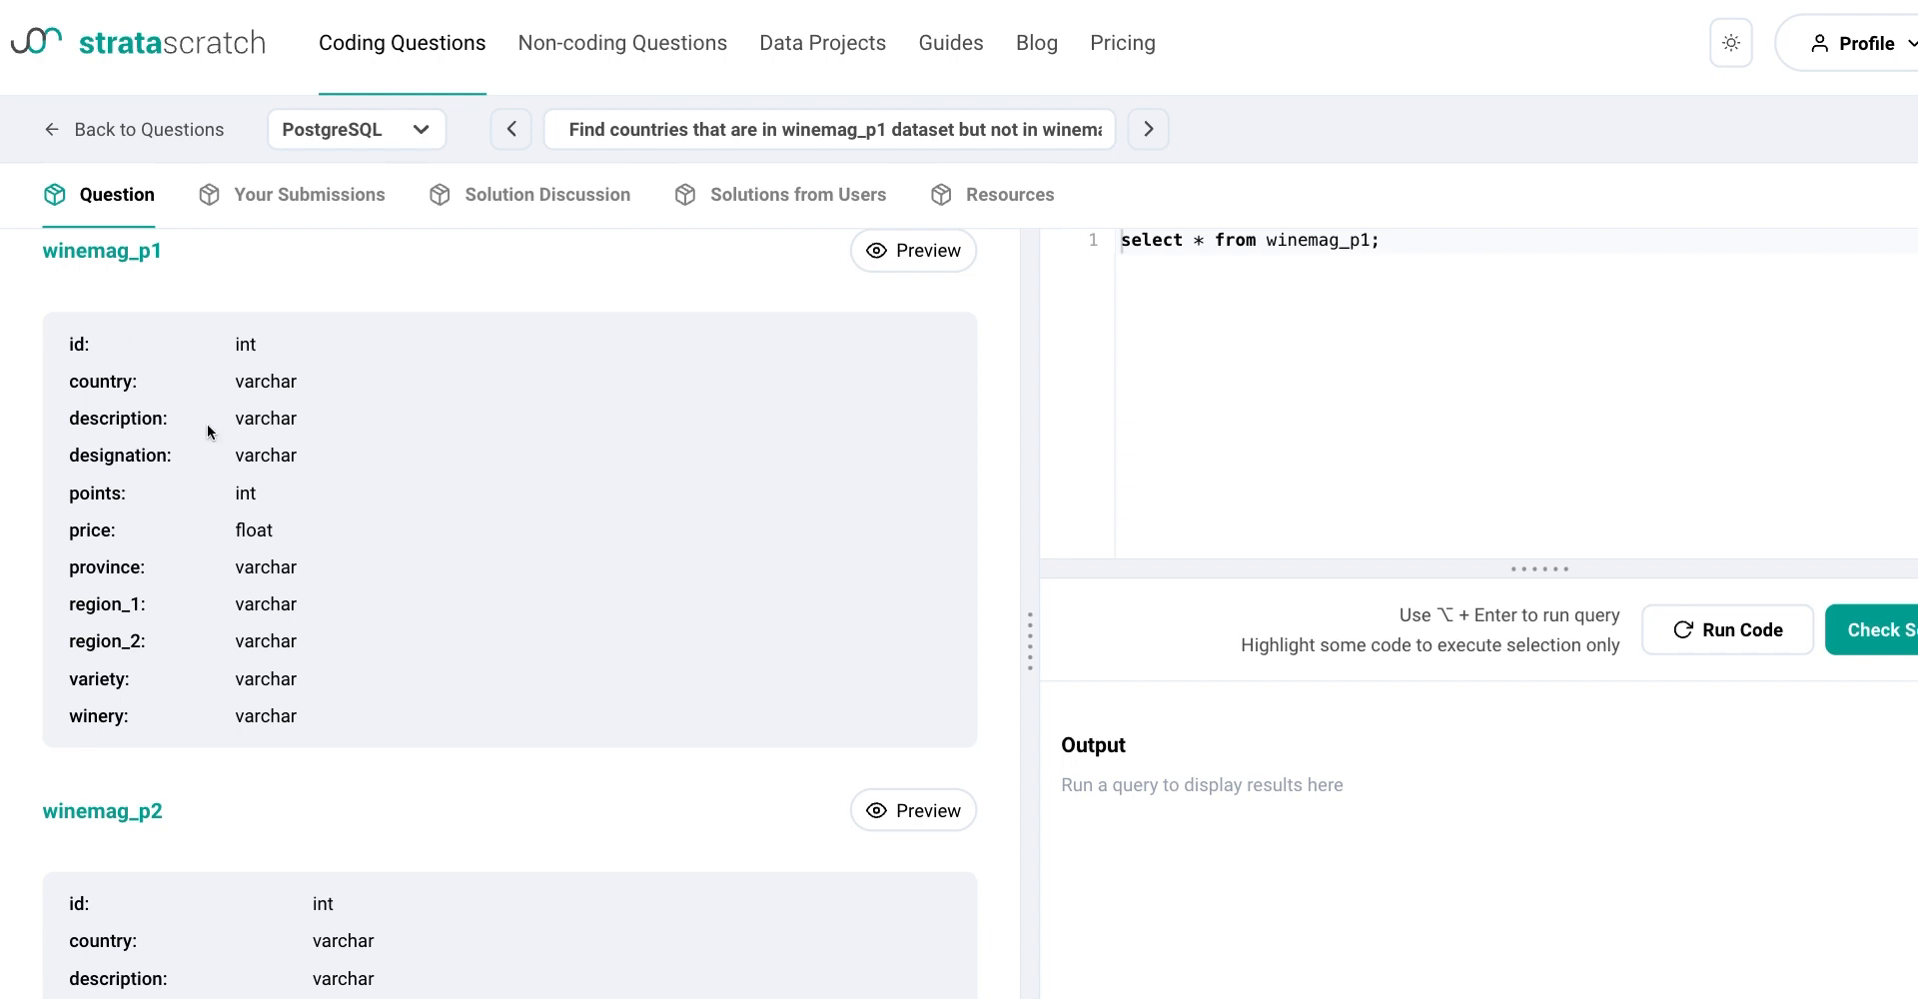
{"action": "mouse_move", "coordinate": [120, 390]}
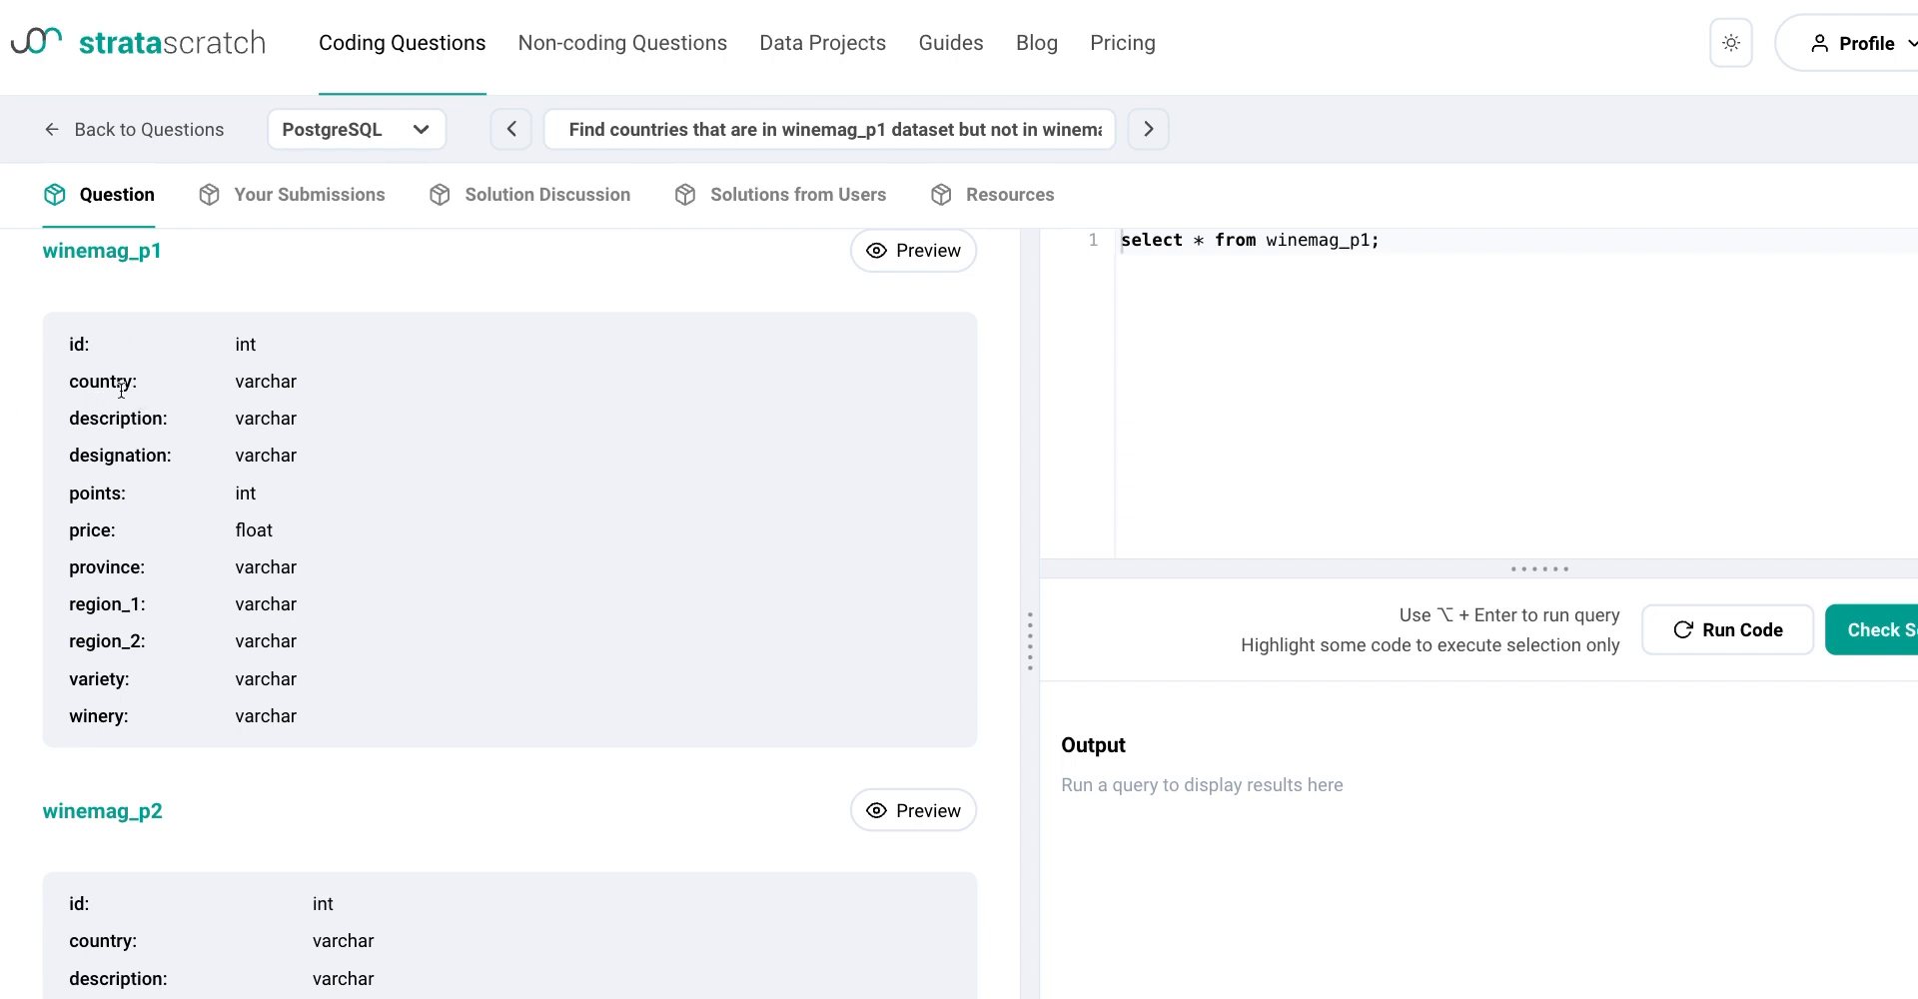
{"action": "scroll", "scroll_direction": "down", "scroll_amount": 3}
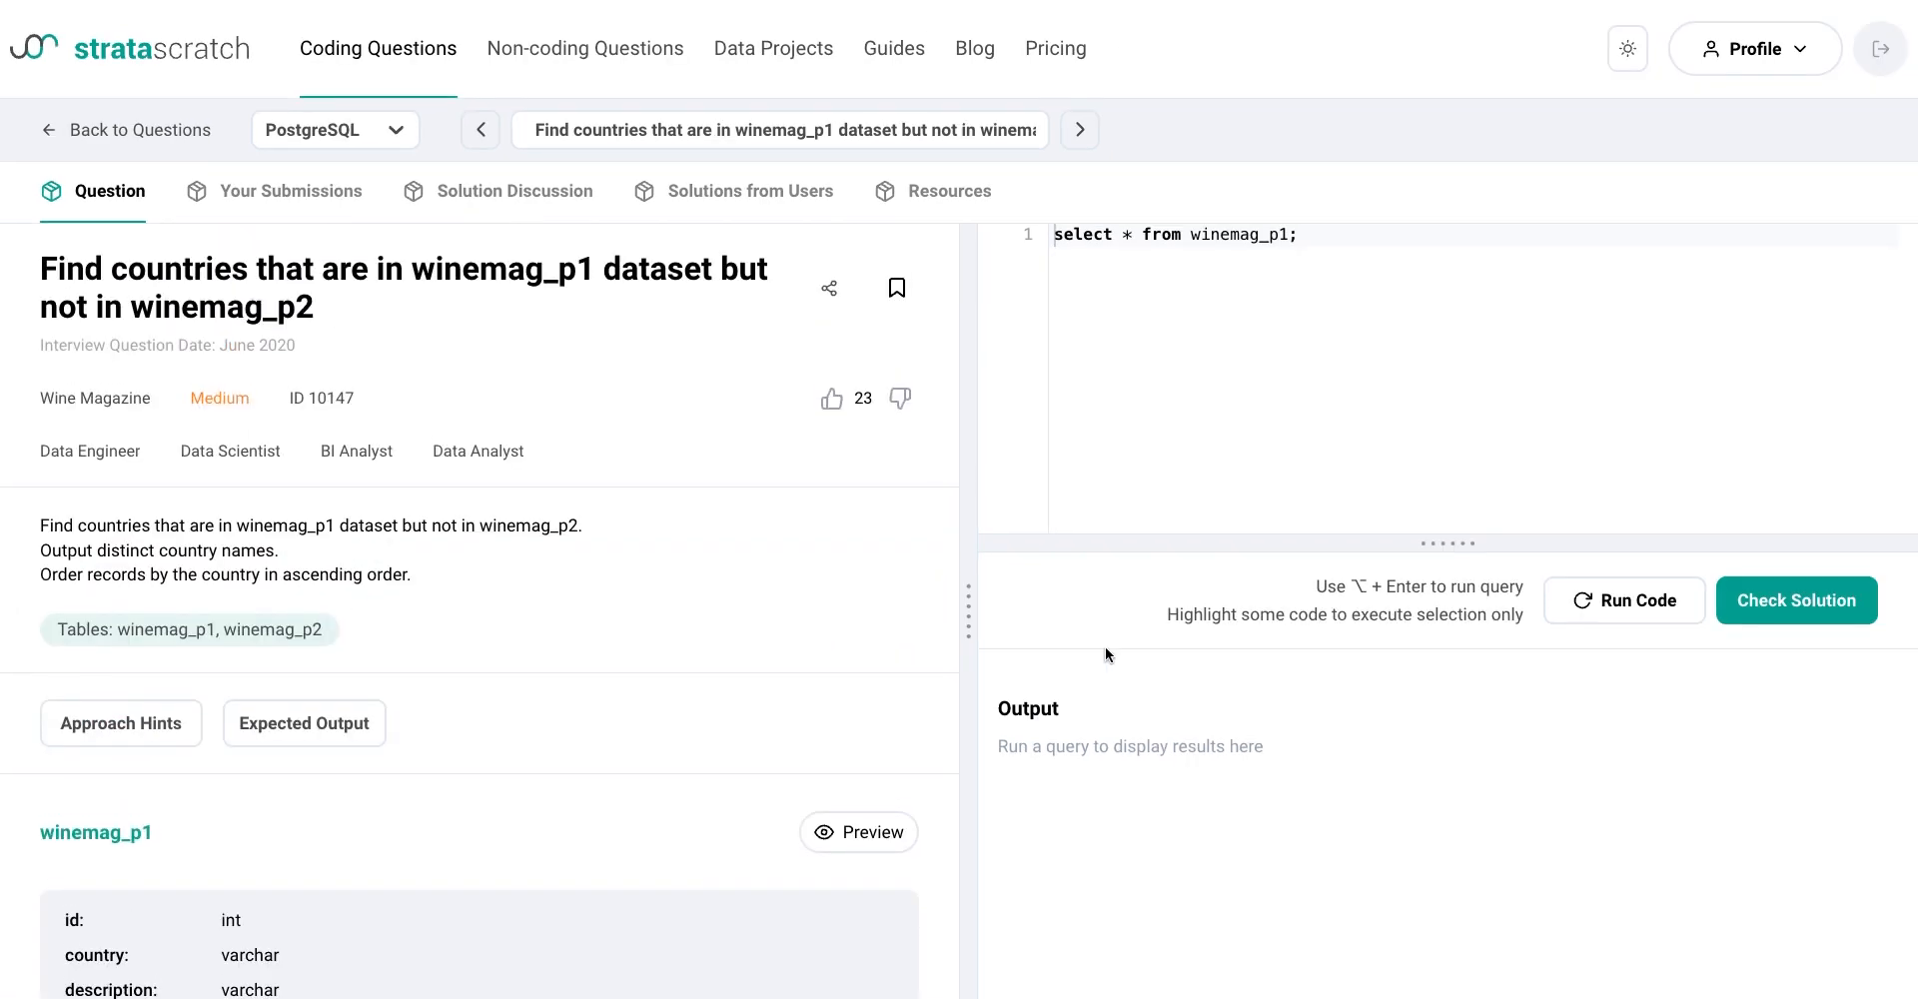
{"action": "mouse_move", "coordinate": [1115, 658]}
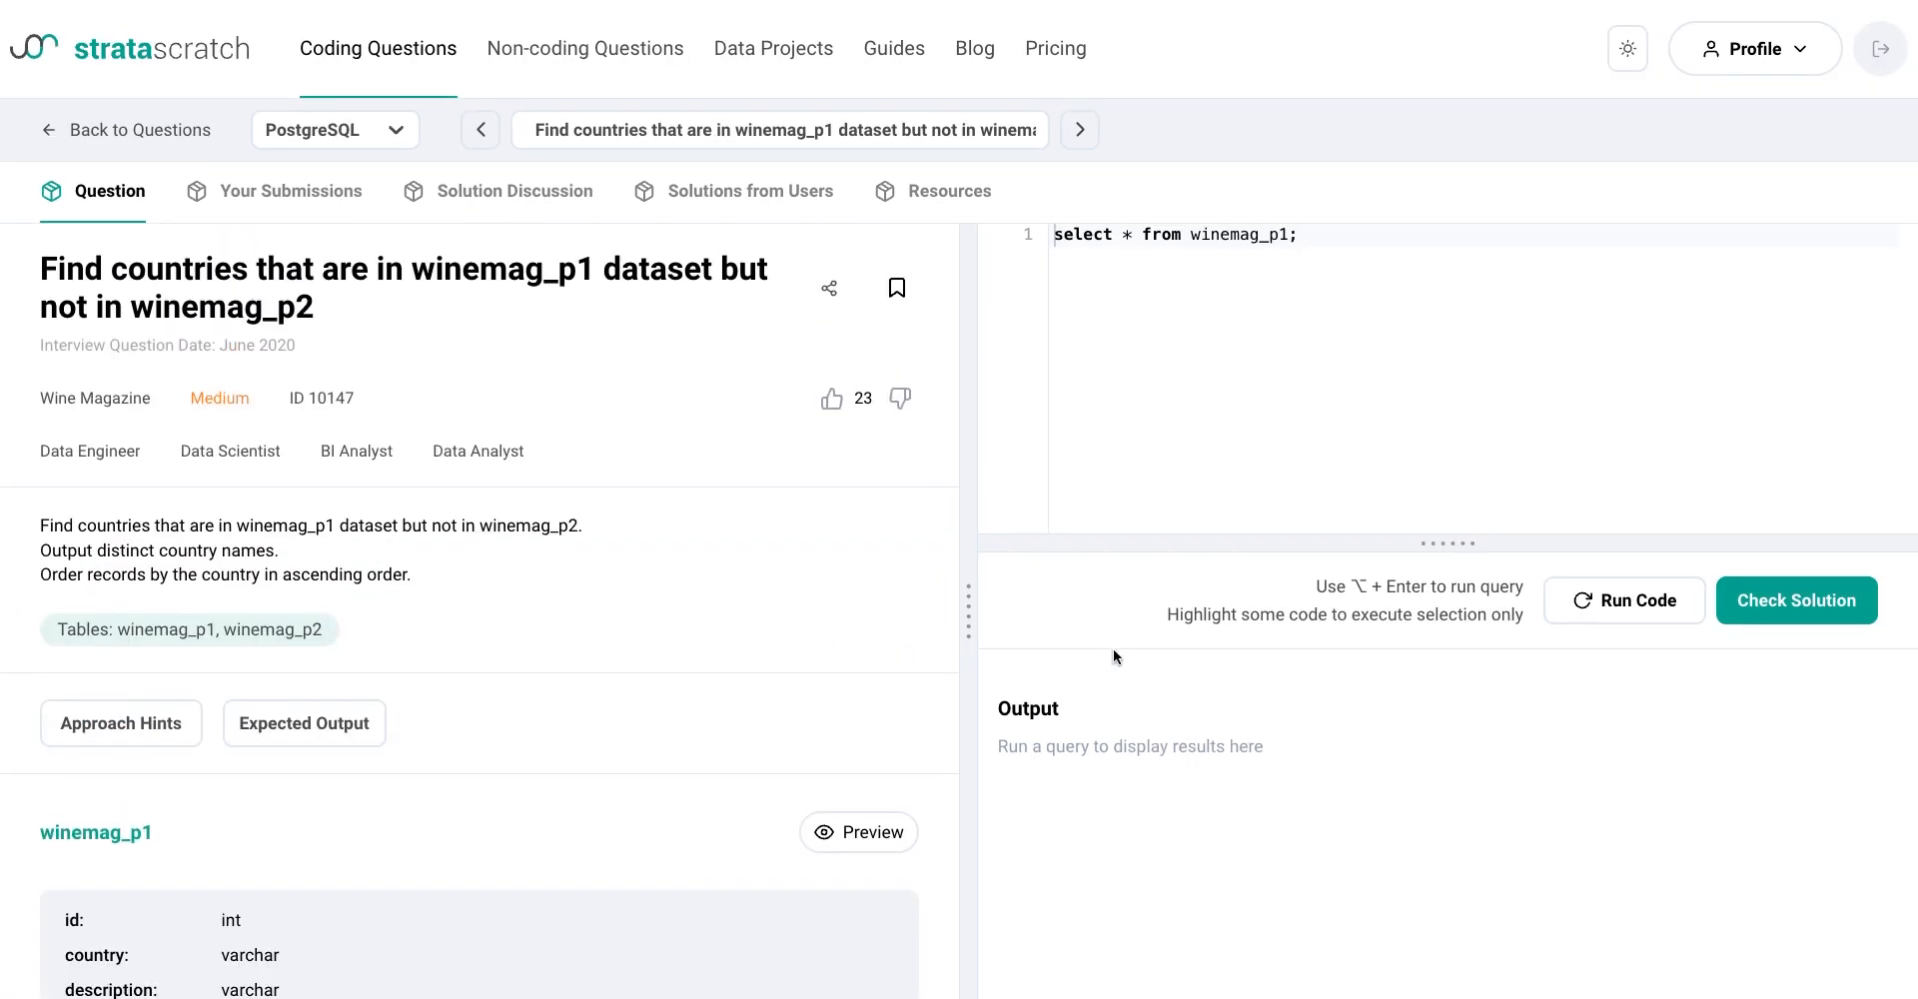
{"action": "mouse_move", "coordinate": [1762, 563]}
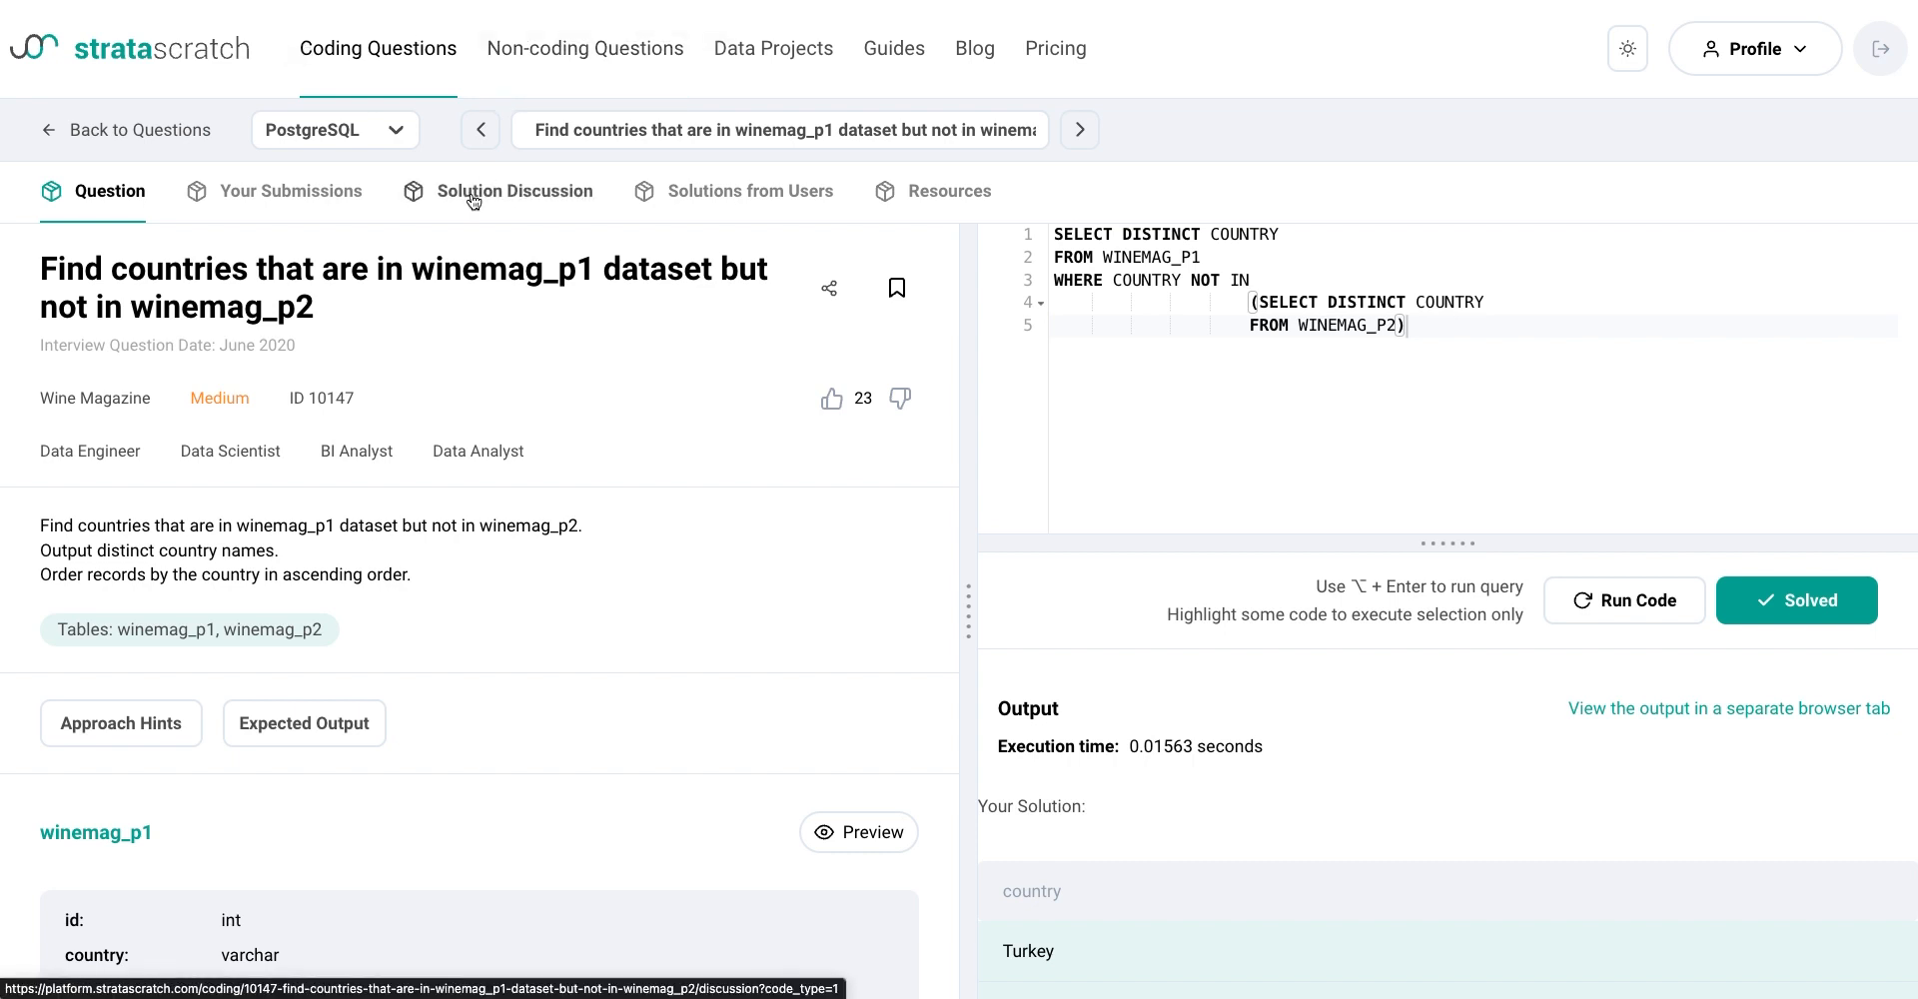
- Review the solution discussion for the winemag countries question
{"action": "left_click", "coordinate": [1079, 130]}
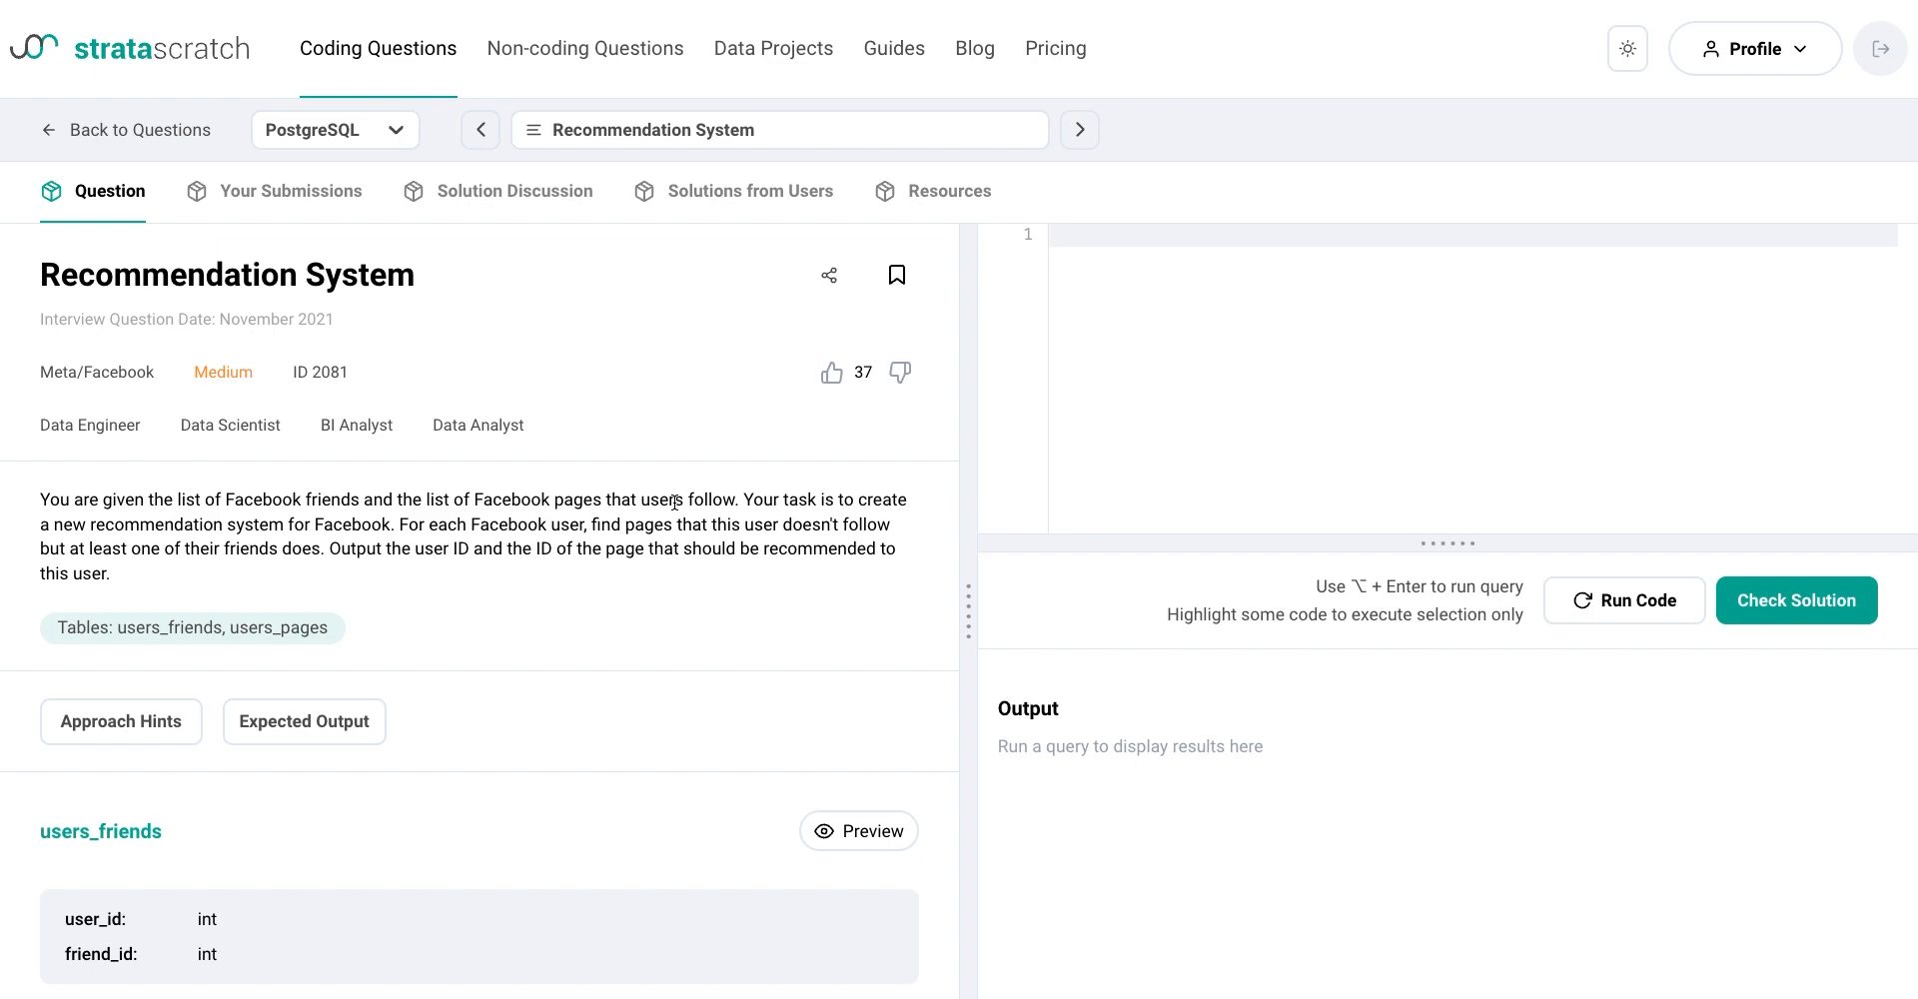
{"action": "left_click", "coordinate": [1053, 236]}
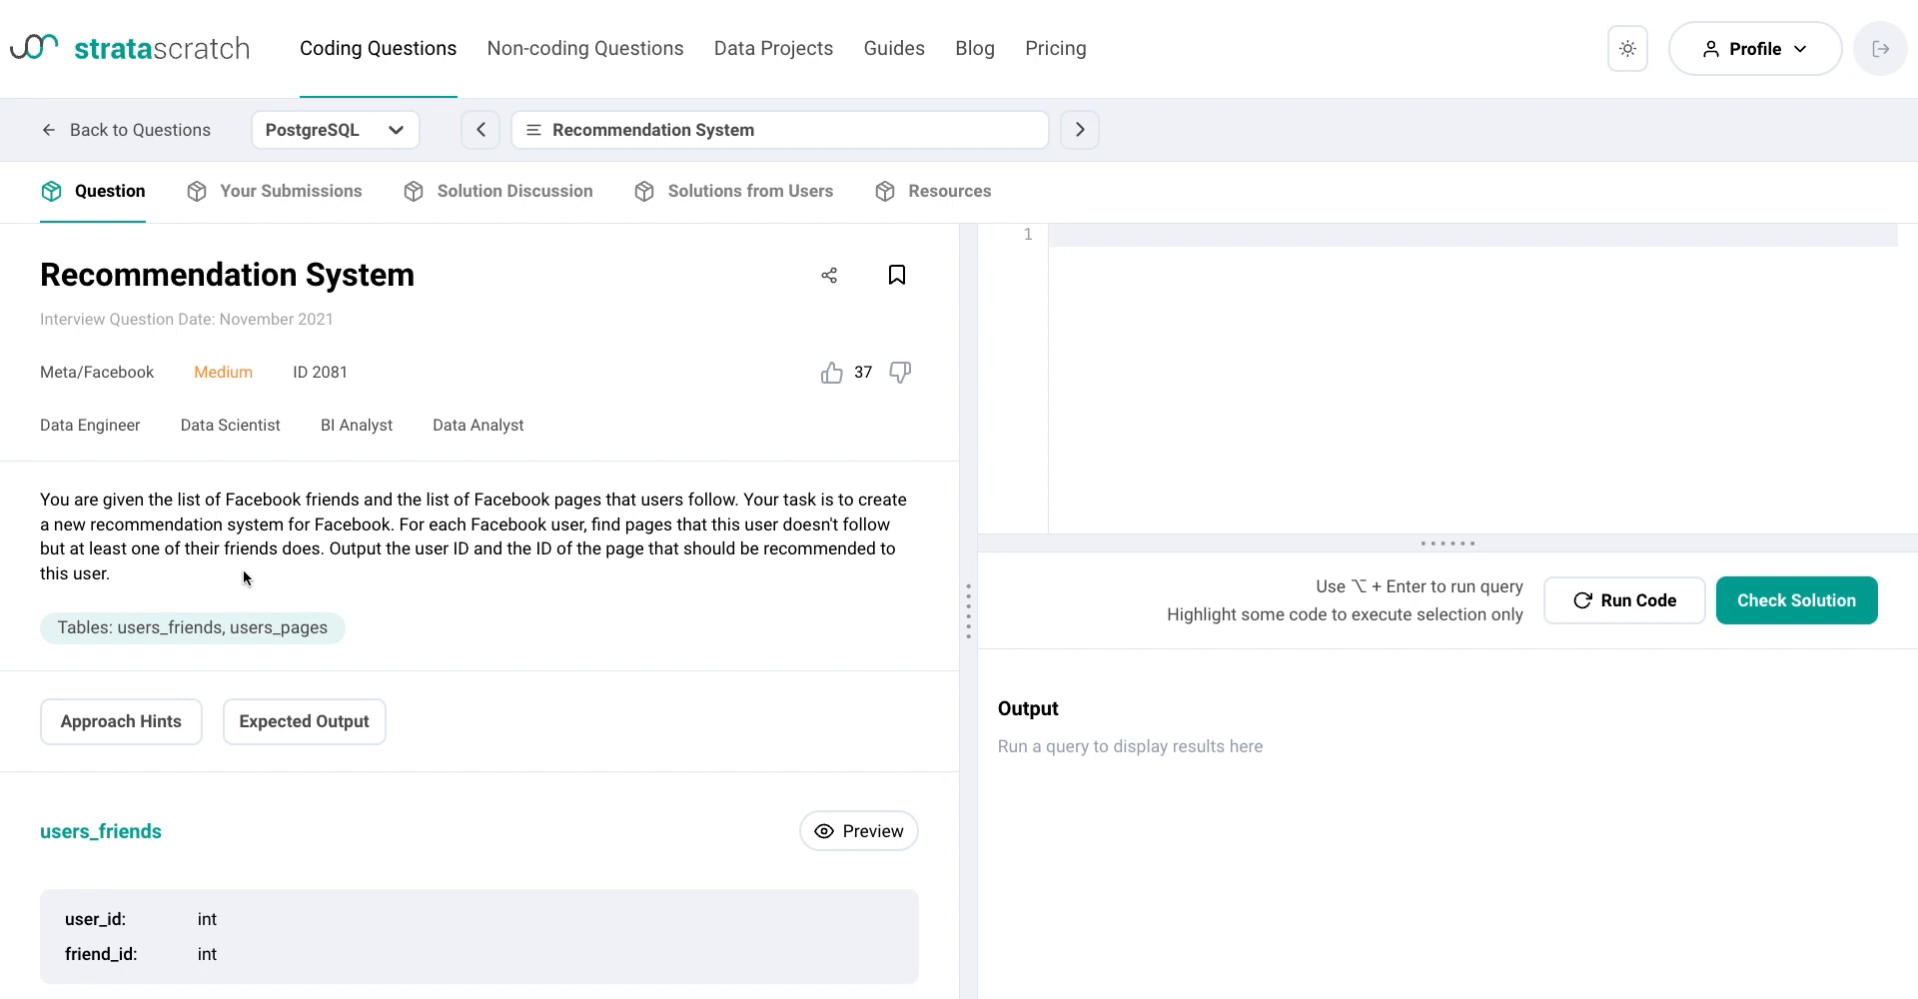
{"action": "left_click", "coordinate": [1101, 233]}
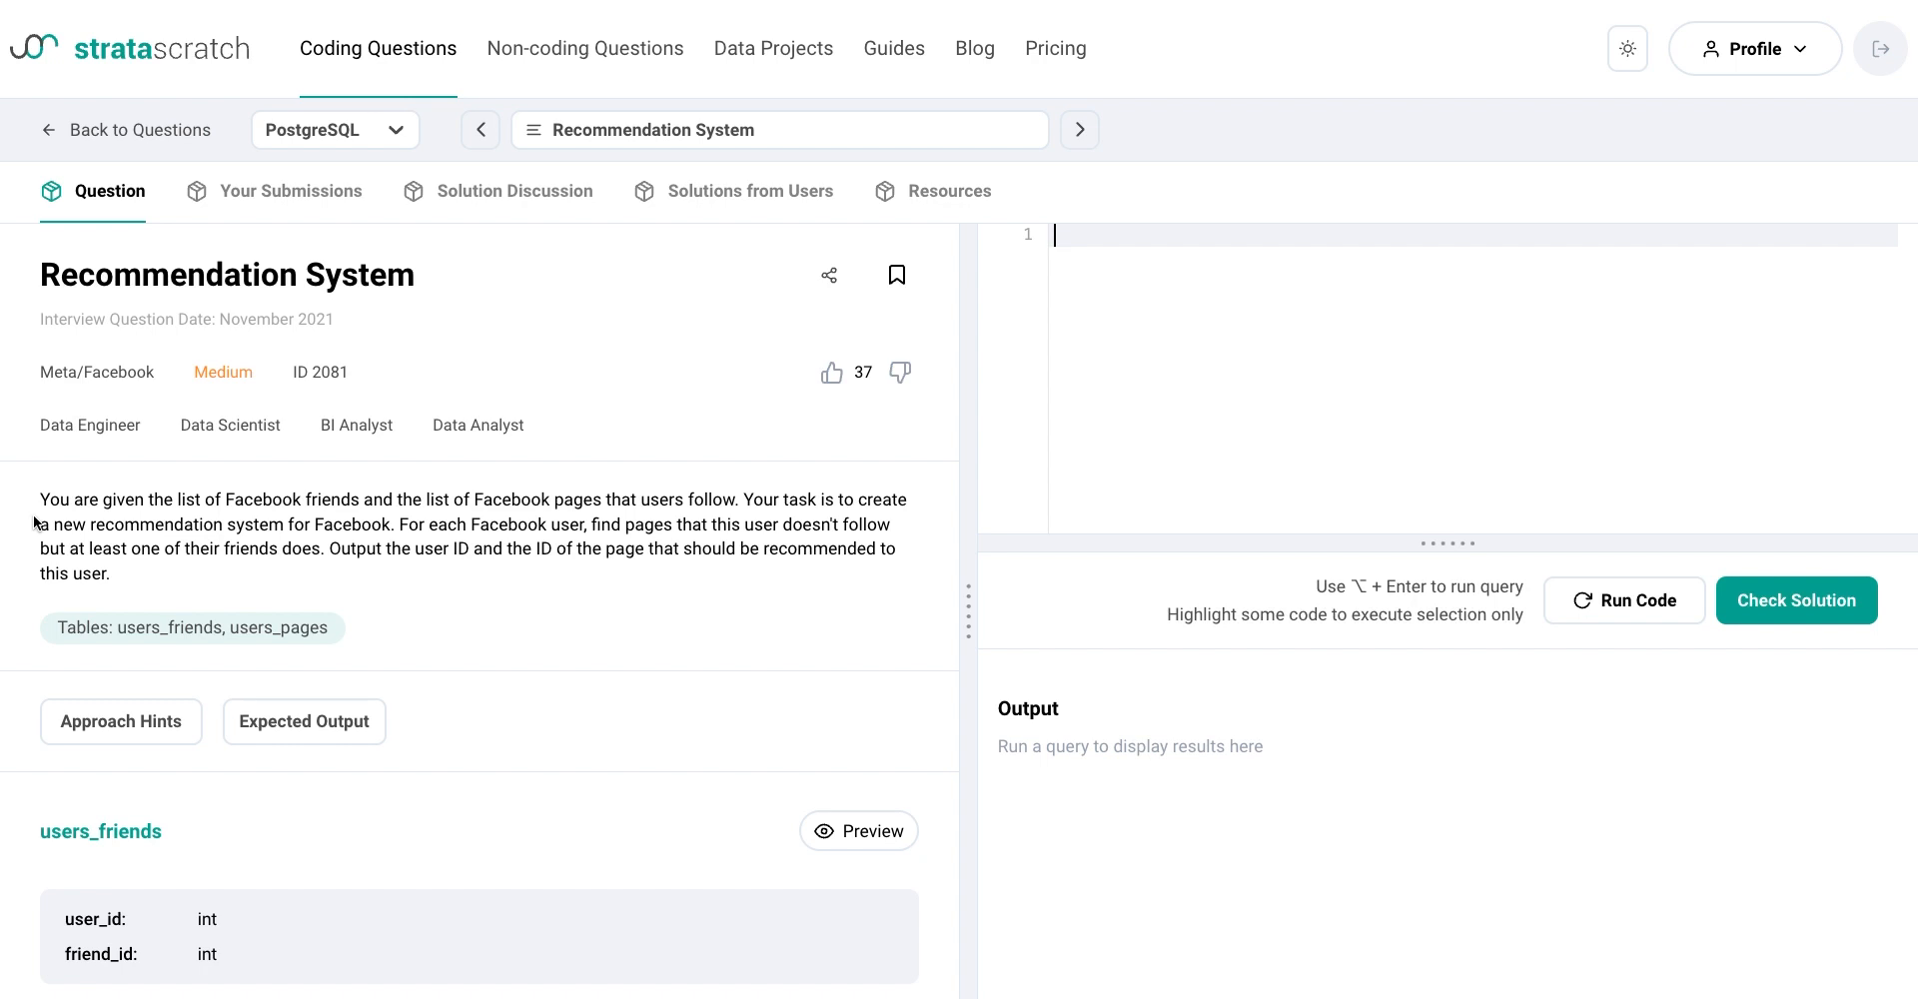
- Read the Recommendation System description and the users_friends and users_pages schemas
{"action": "scroll", "scroll_direction": "down", "scroll_amount": 3}
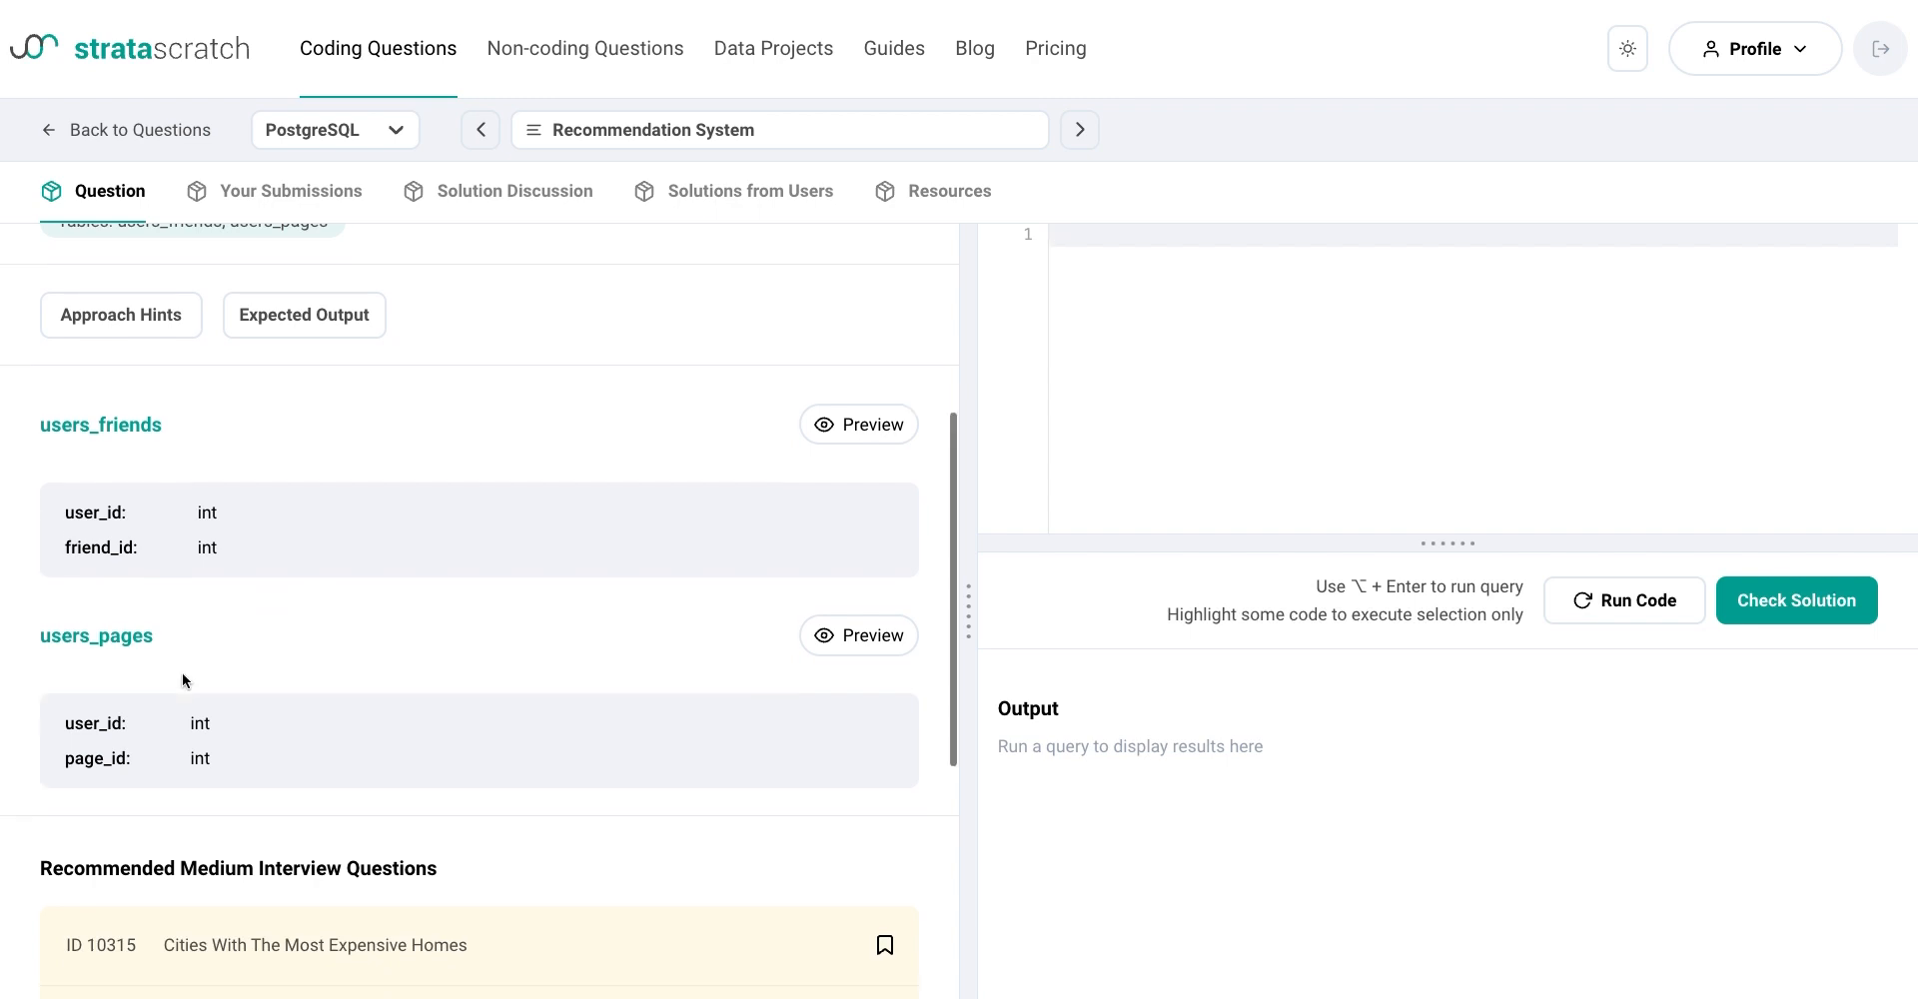
{"action": "scroll", "scroll_direction": "down", "scroll_amount": 3}
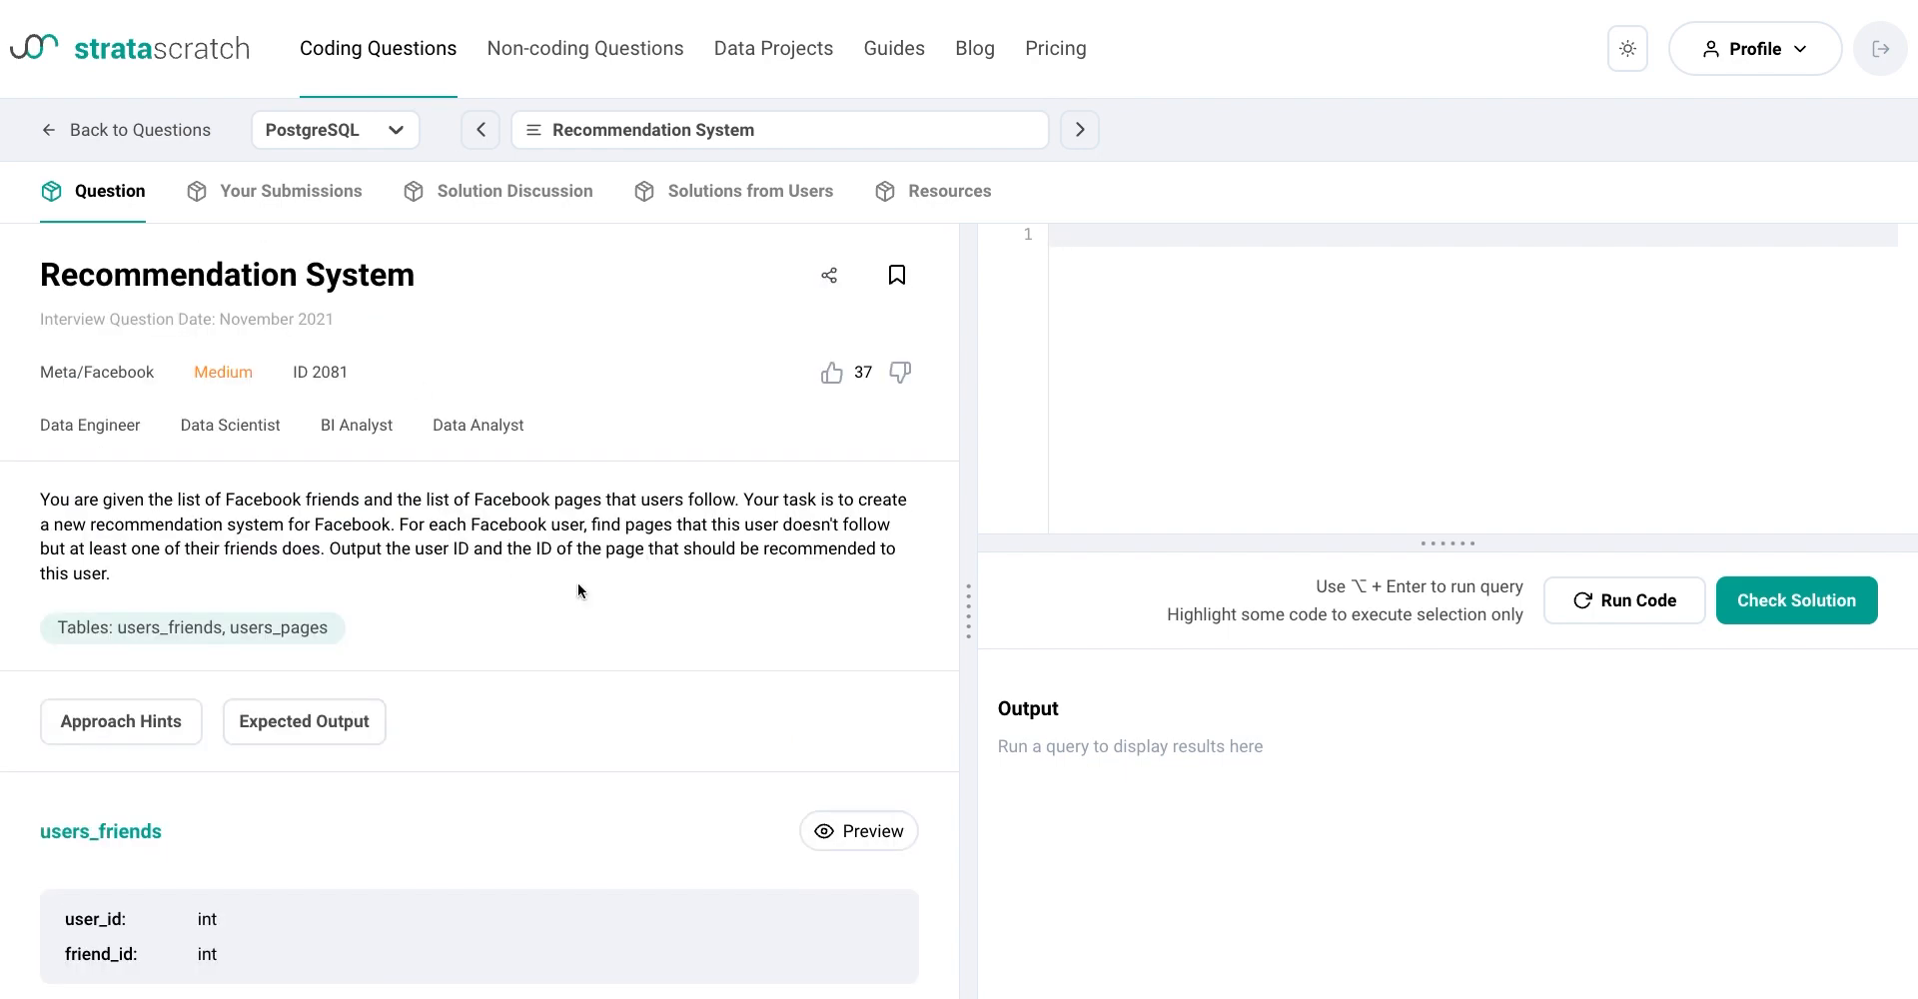
{"action": "mouse_move", "coordinate": [558, 567]}
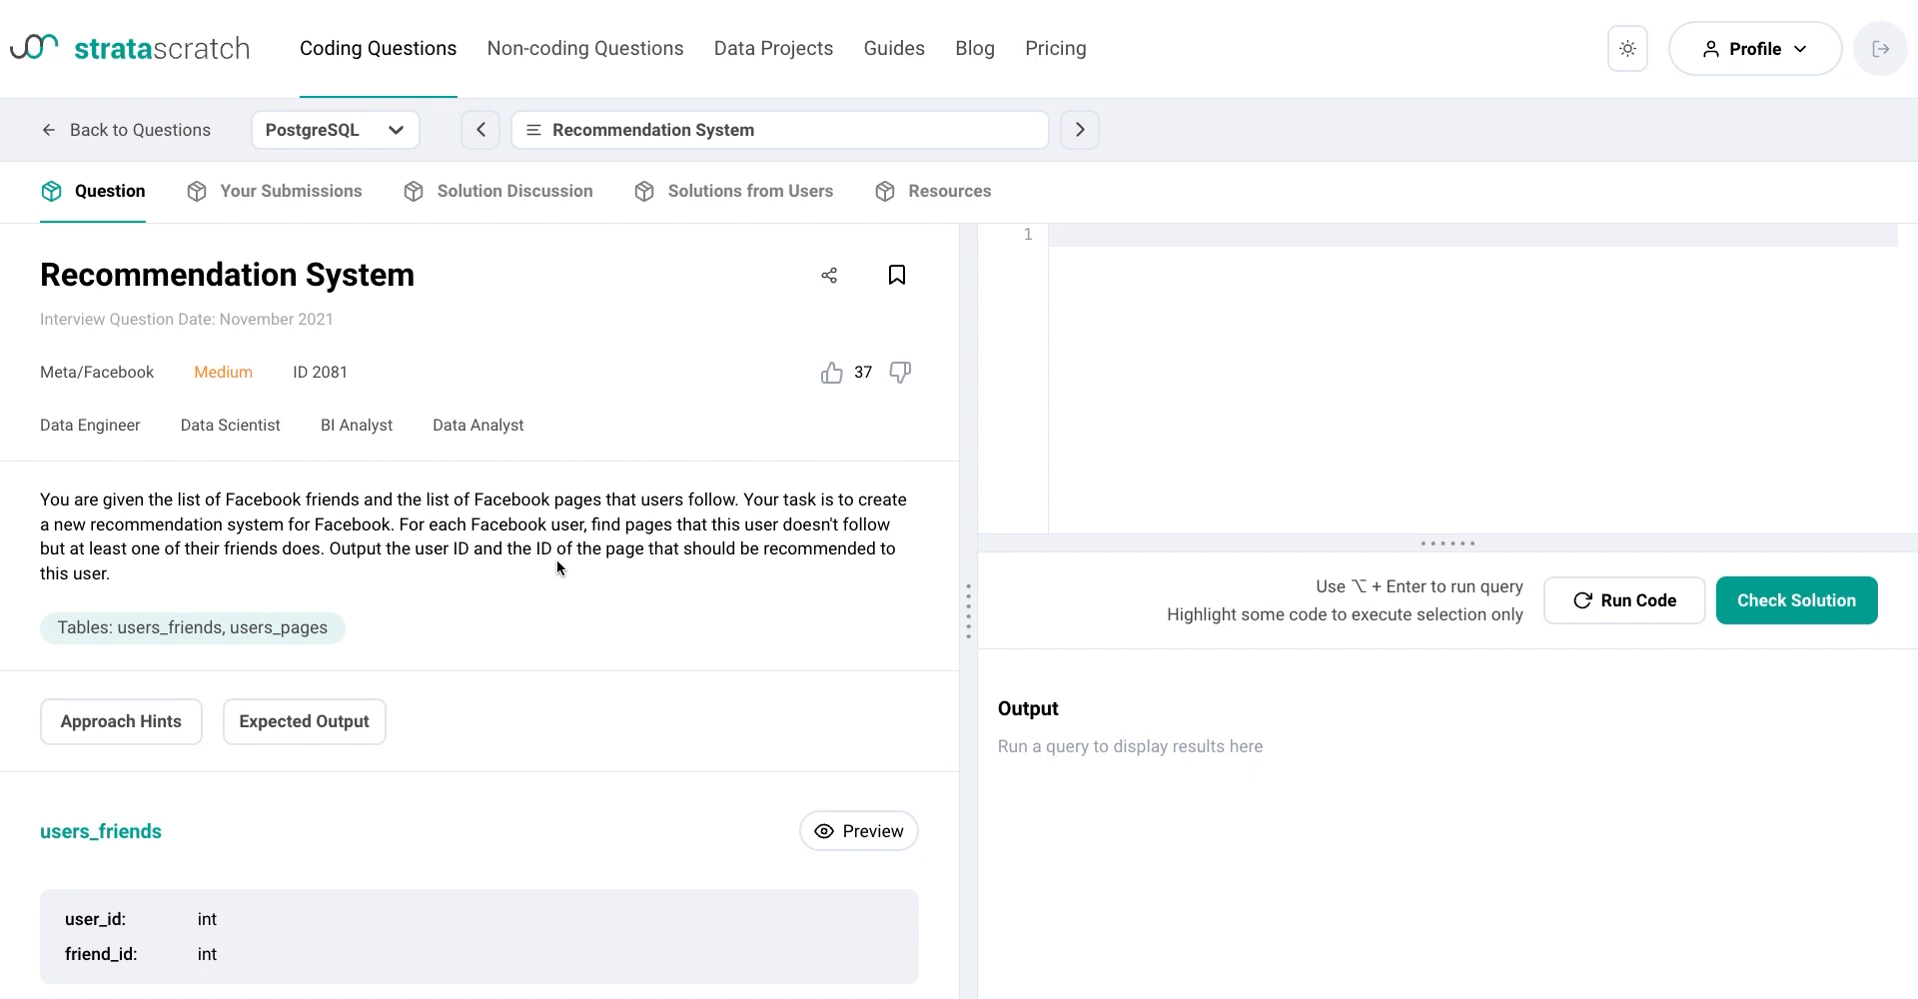
{"action": "mouse_move", "coordinate": [885, 542]}
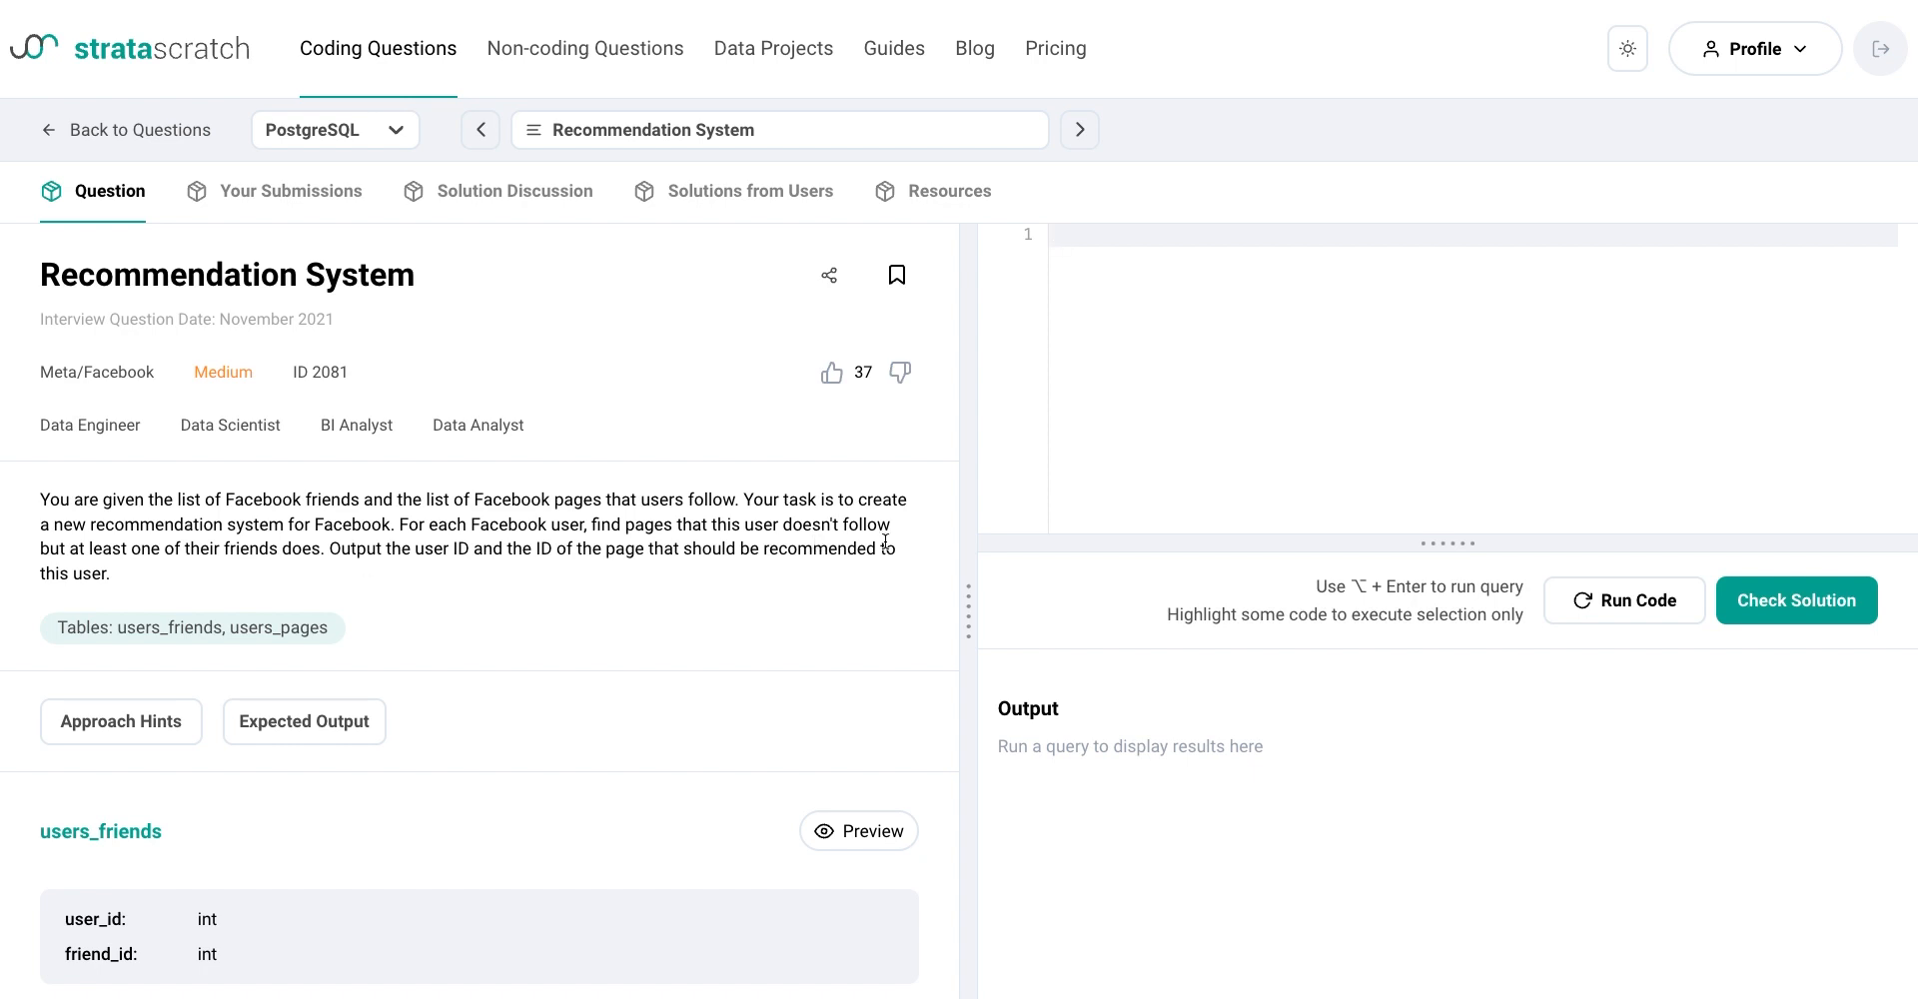
{"action": "left_click", "coordinate": [1053, 236]}
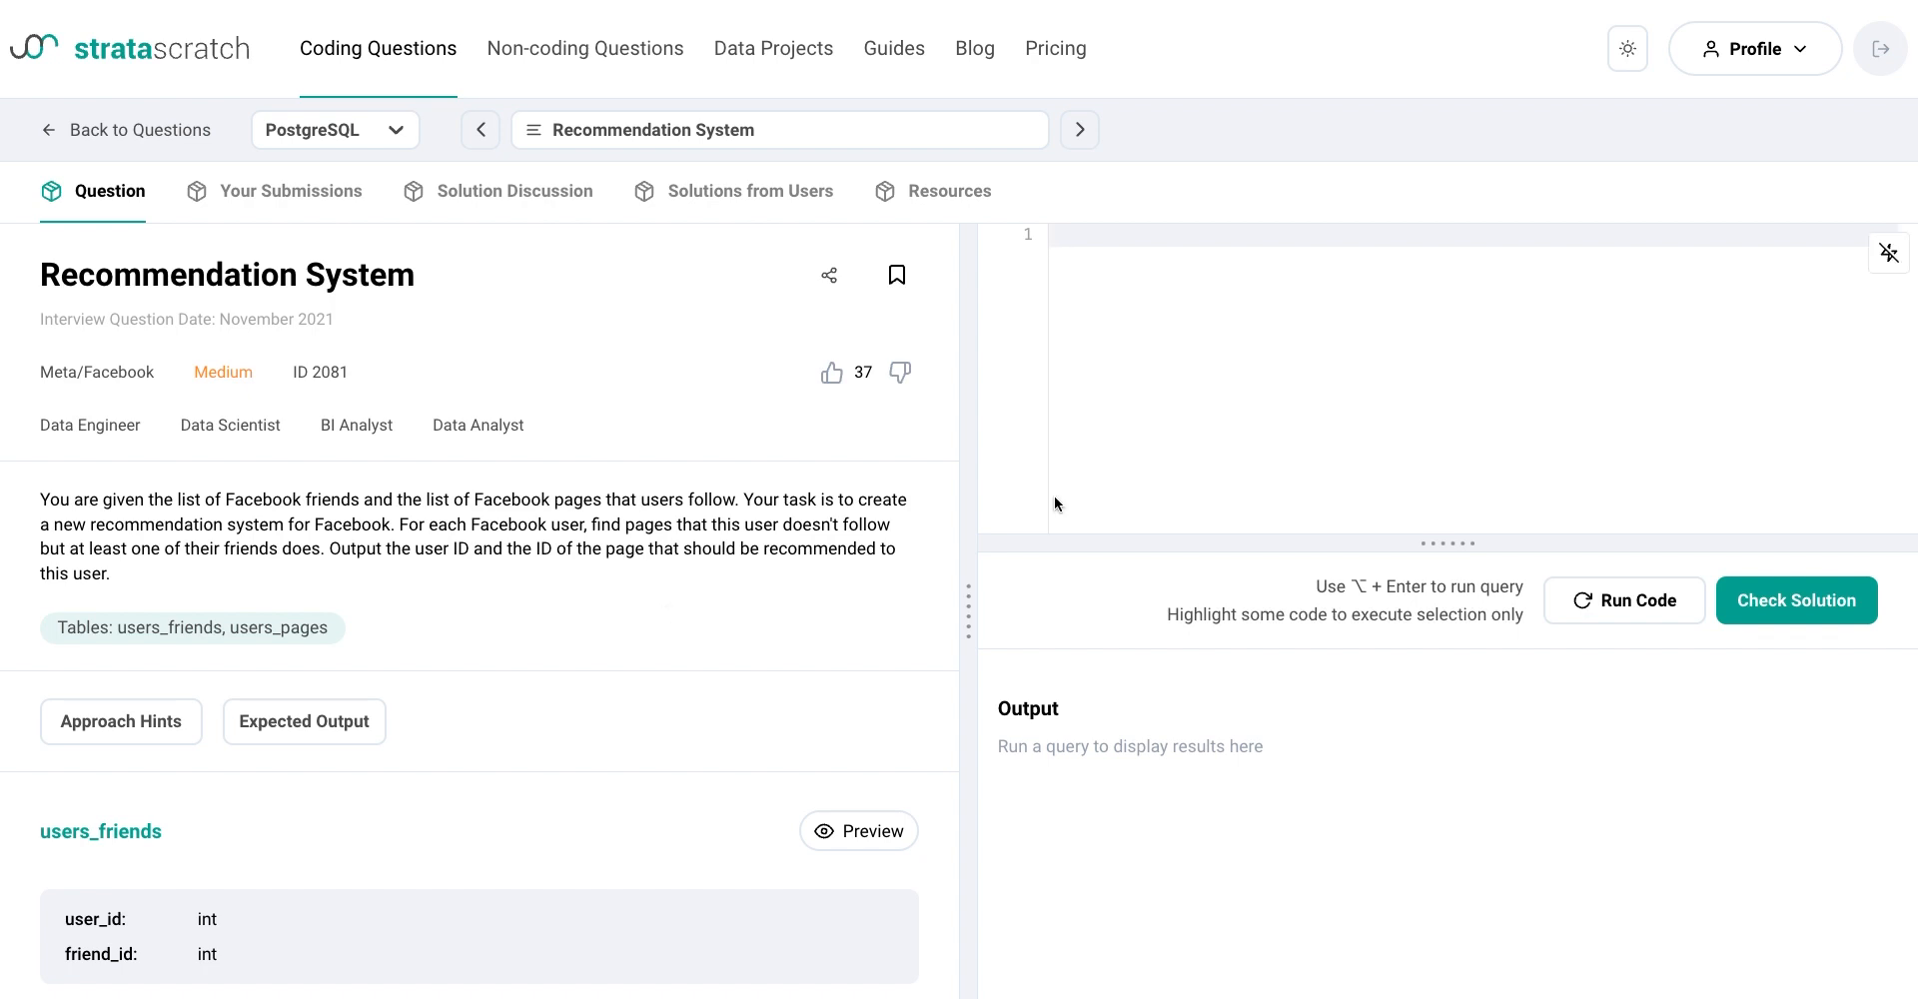
- Add DISTINCT to the friends-pages join and adjust page_id in the NOT EXISTS subquery
{"action": "scroll", "scroll_direction": "down", "scroll_amount": 3}
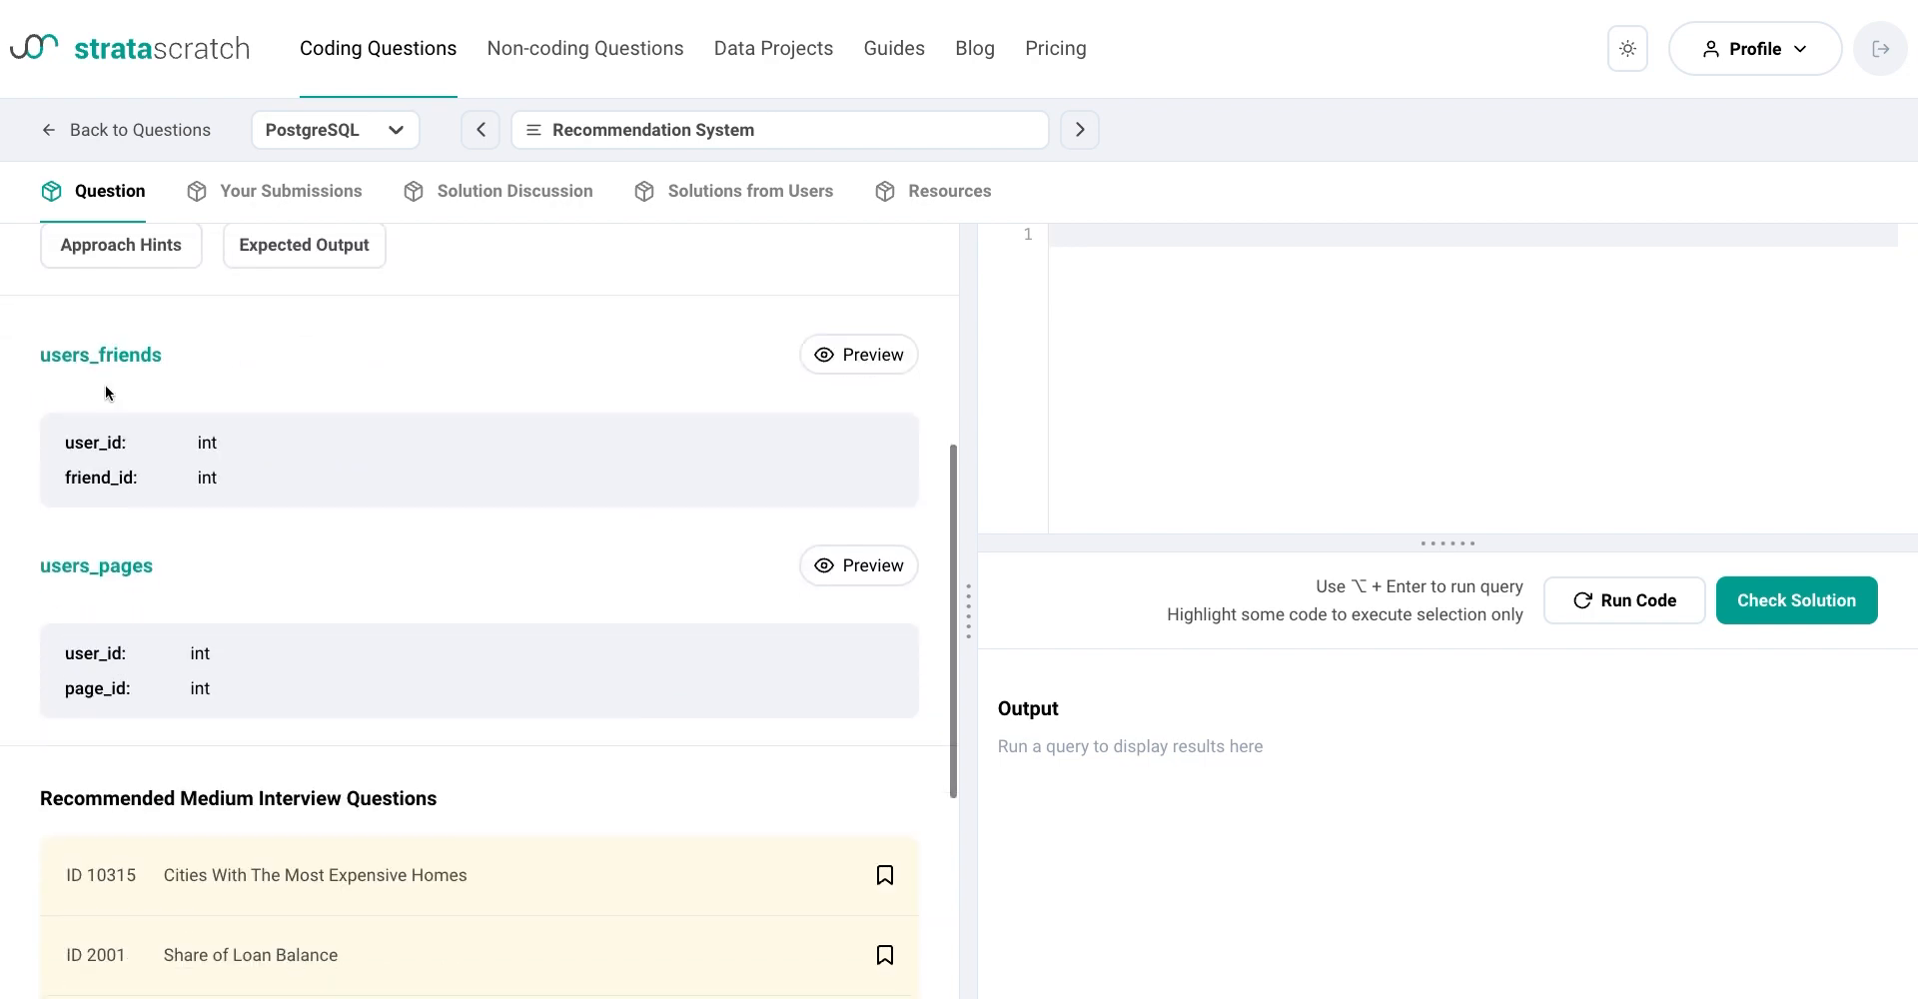
{"action": "mouse_move", "coordinate": [244, 647]}
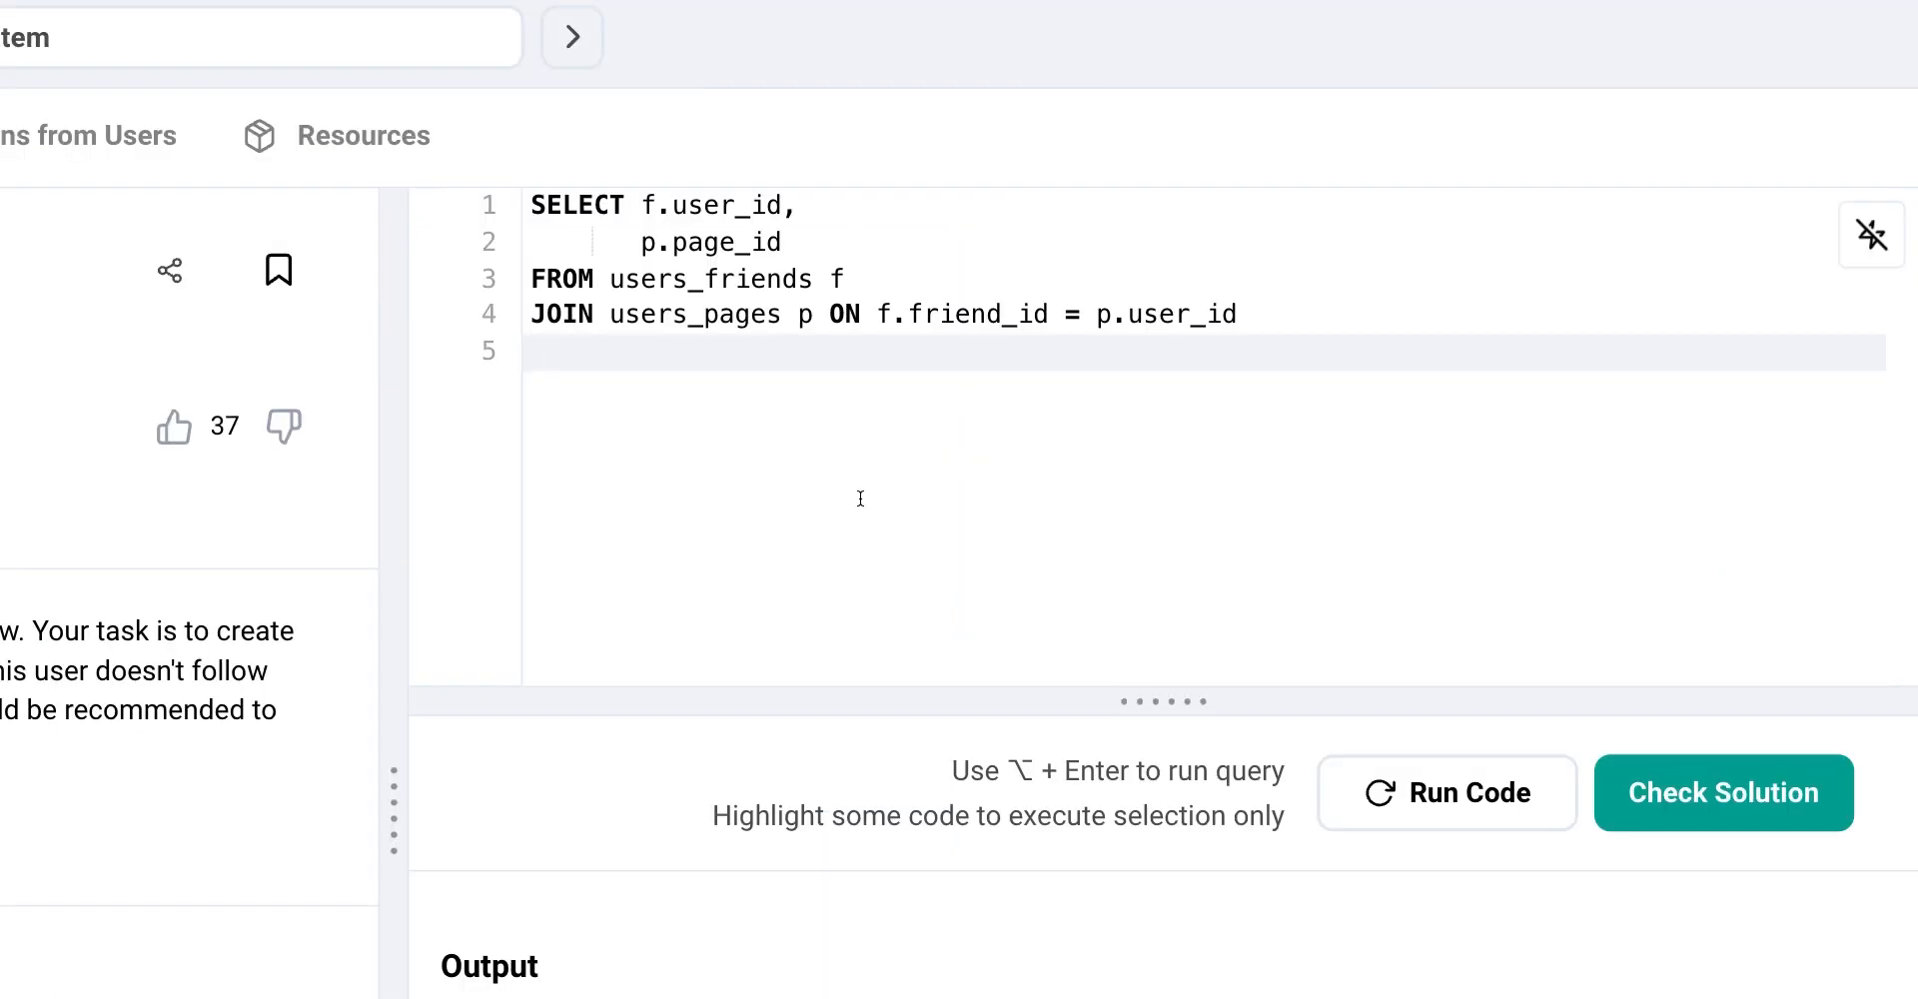
{"action": "left_click", "coordinate": [538, 352]}
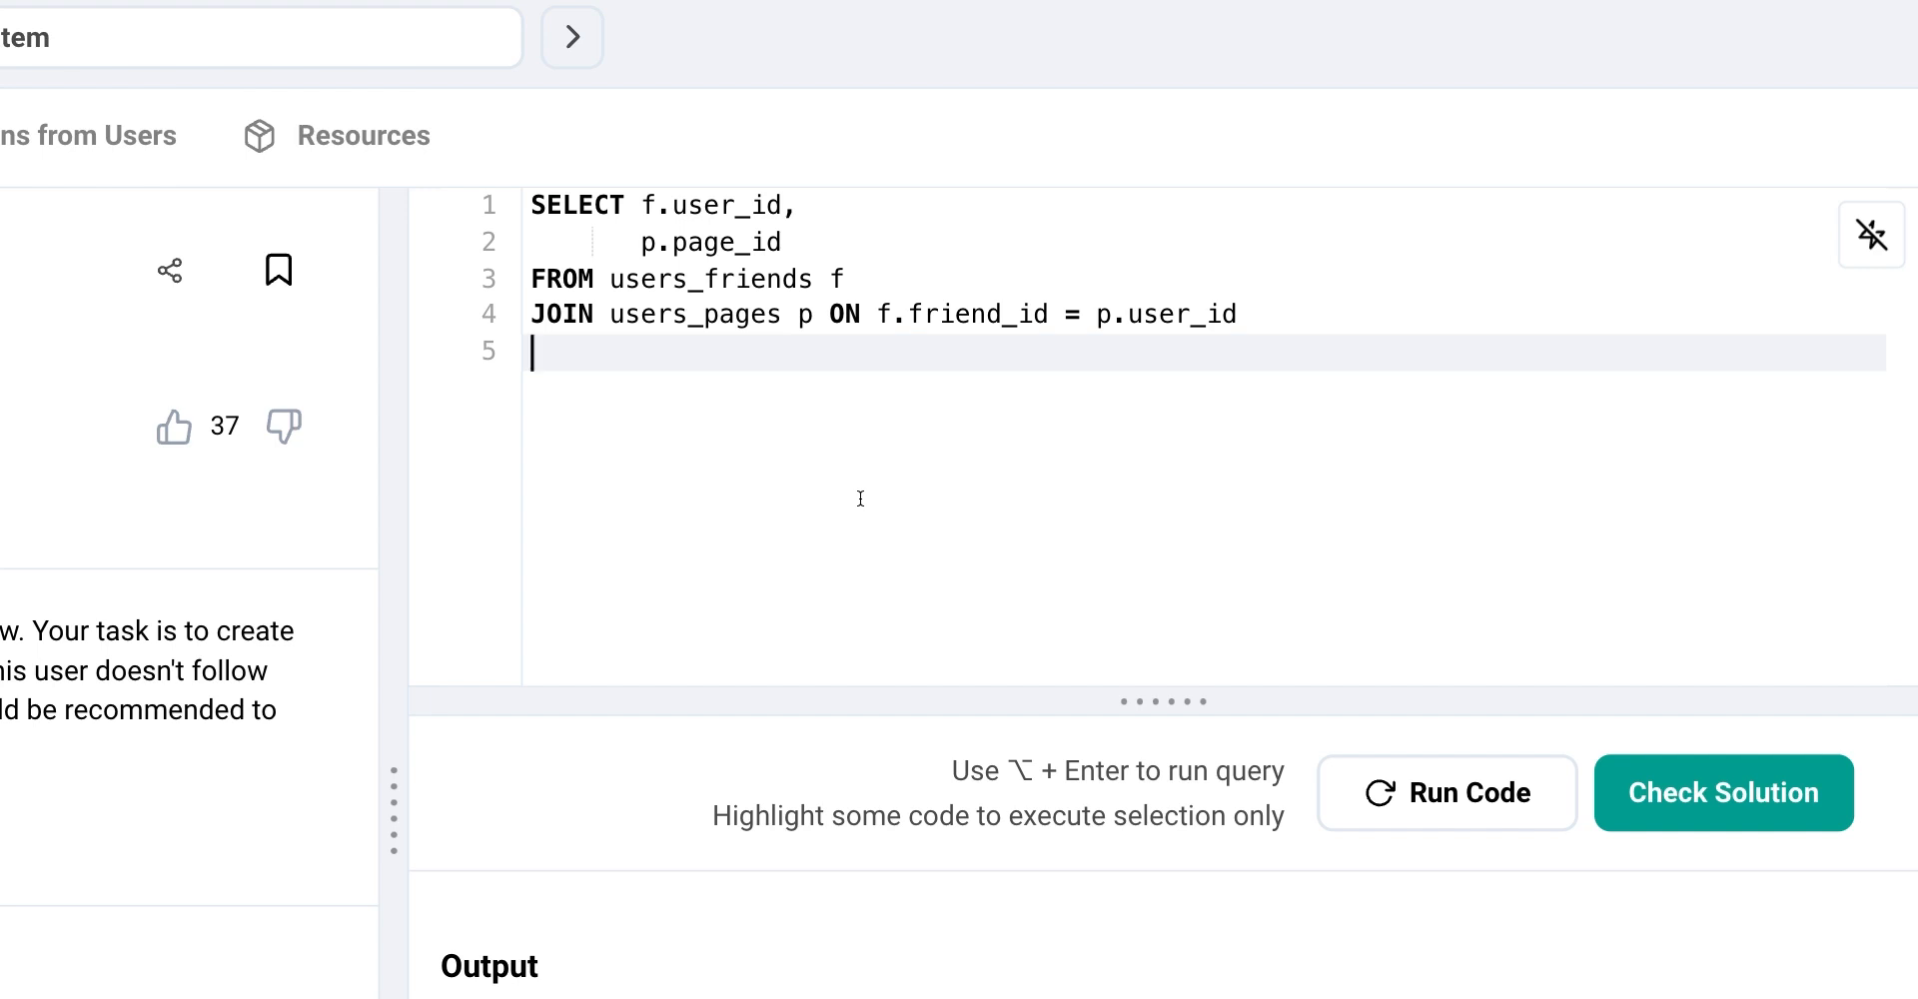
{"action": "type", "text": "DISTI"}
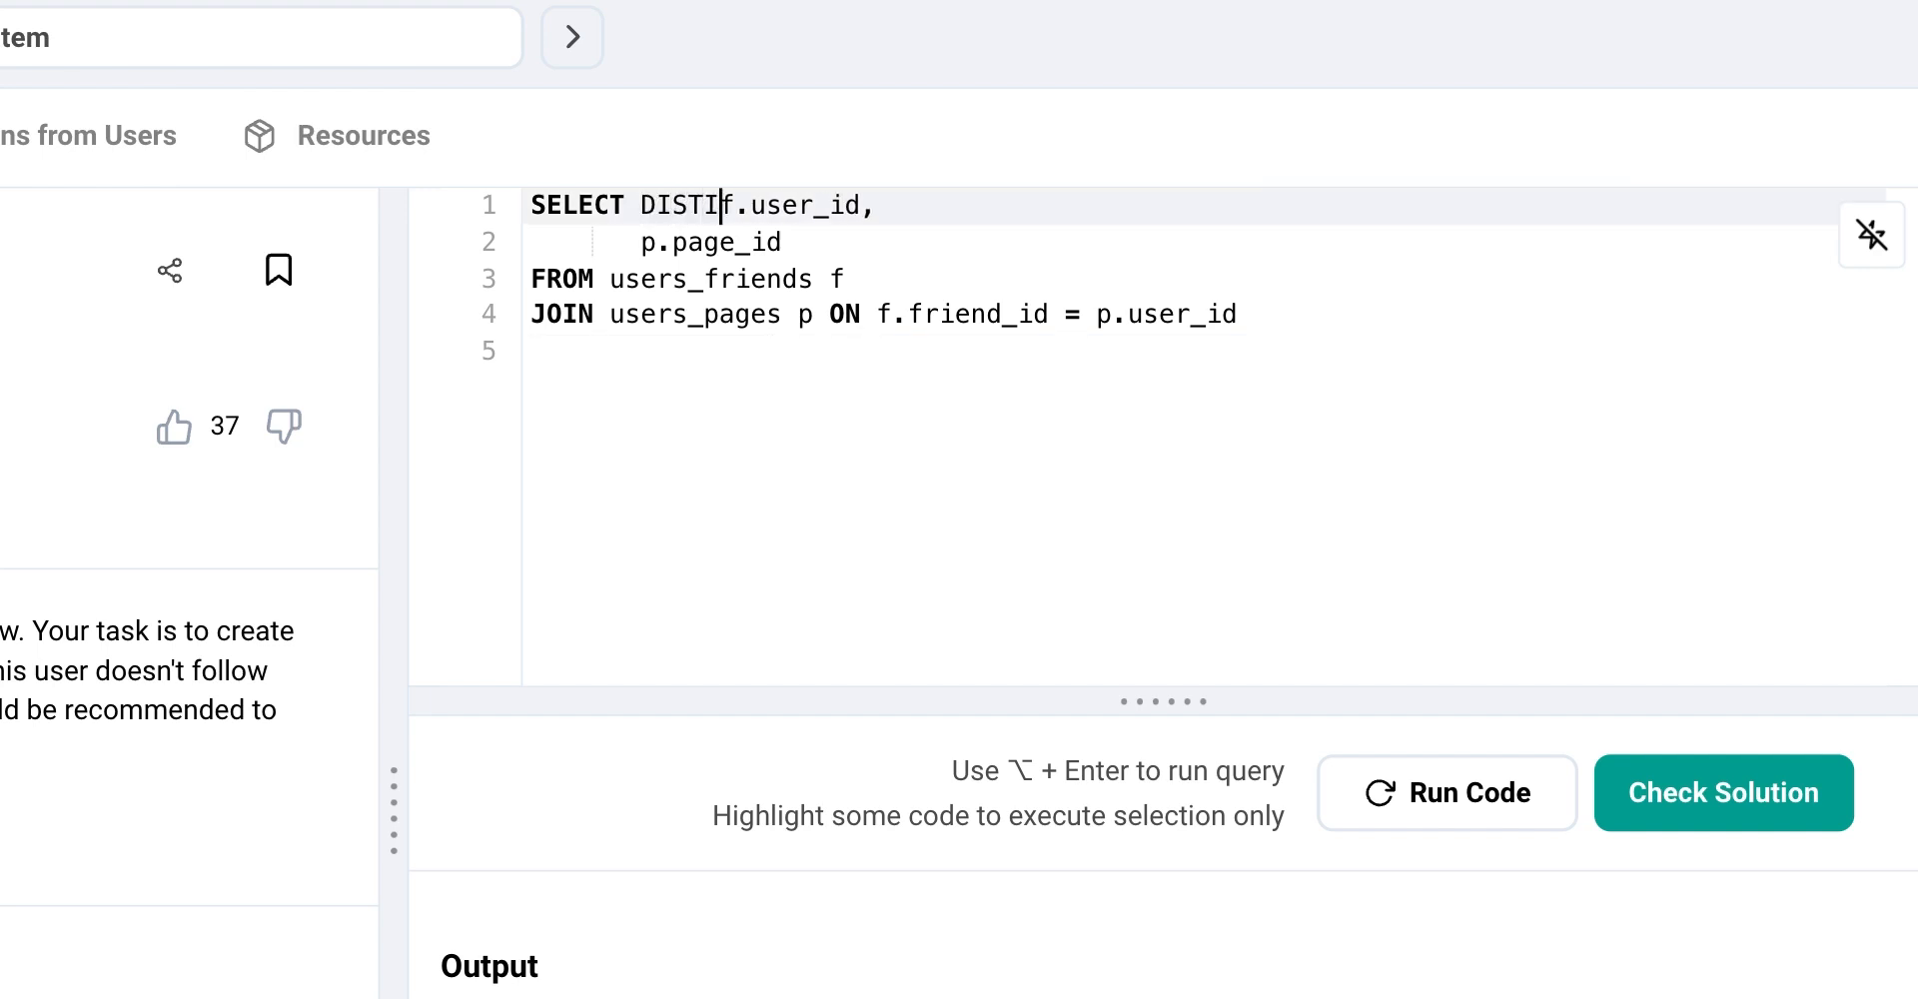
{"action": "type", "text": "NCT"}
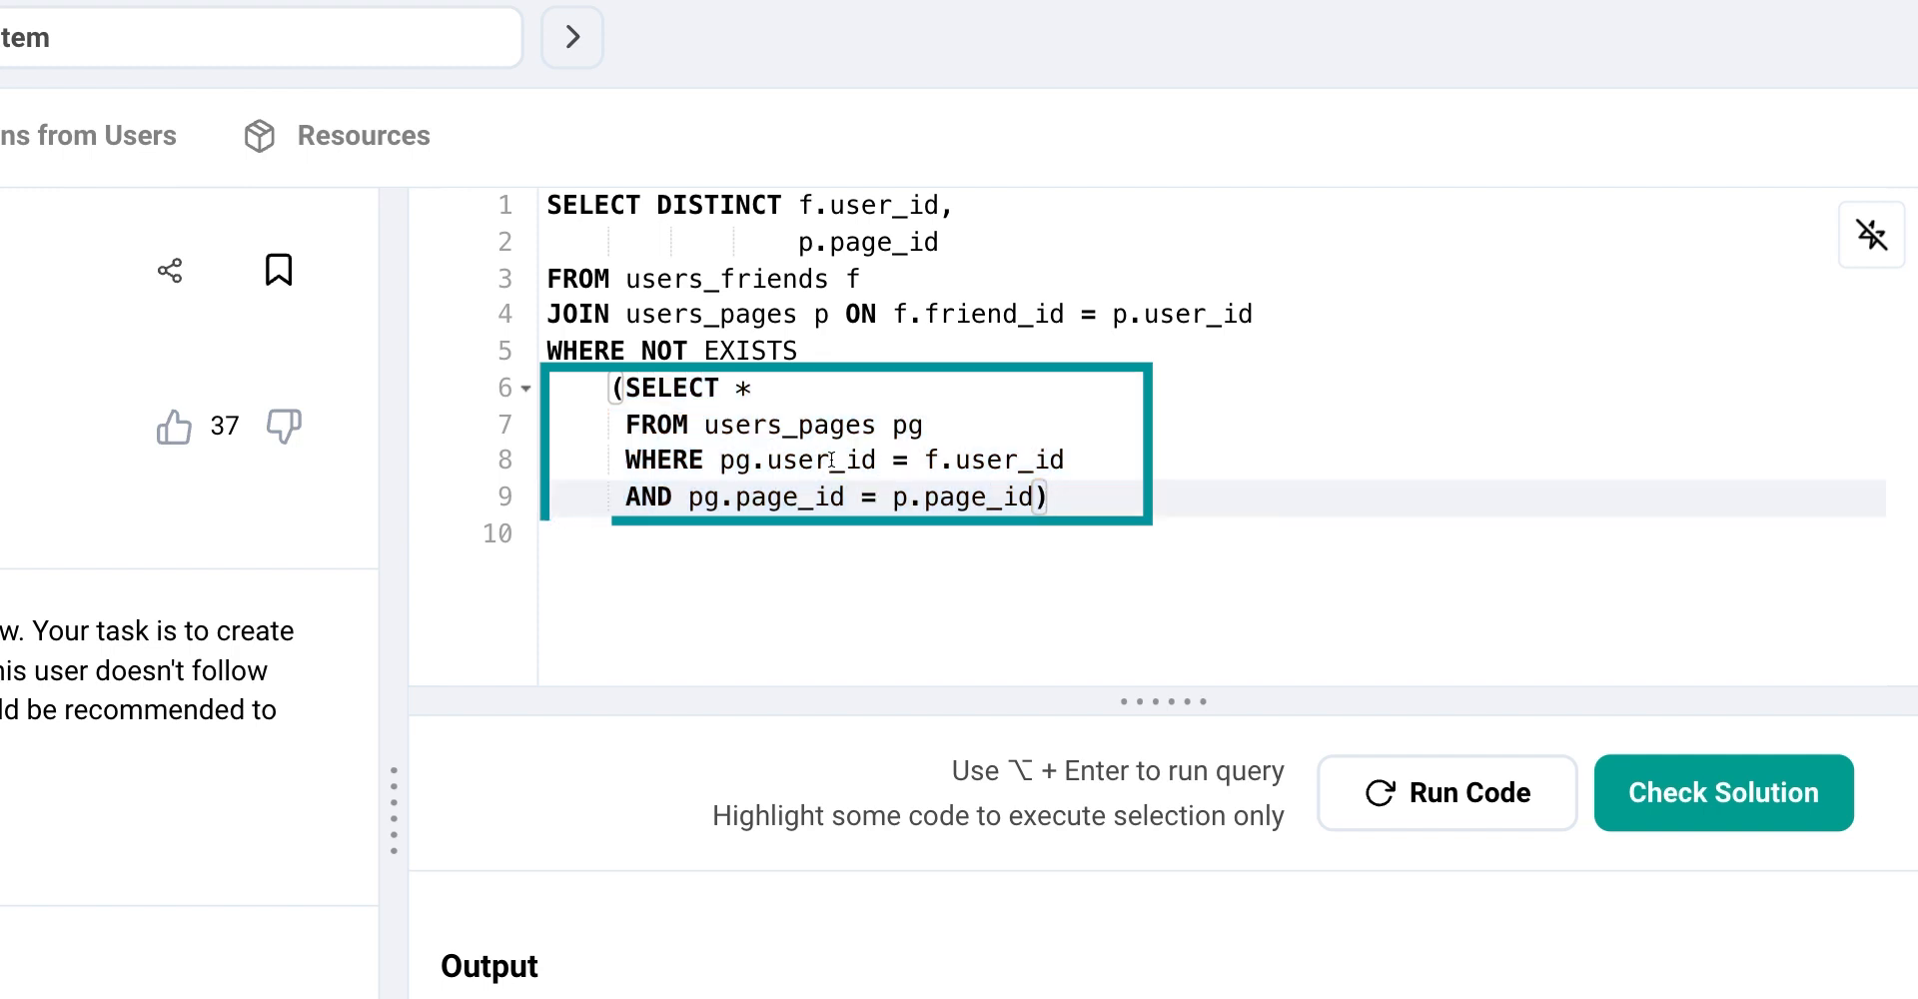
{"action": "double_click", "coordinate": [790, 495]}
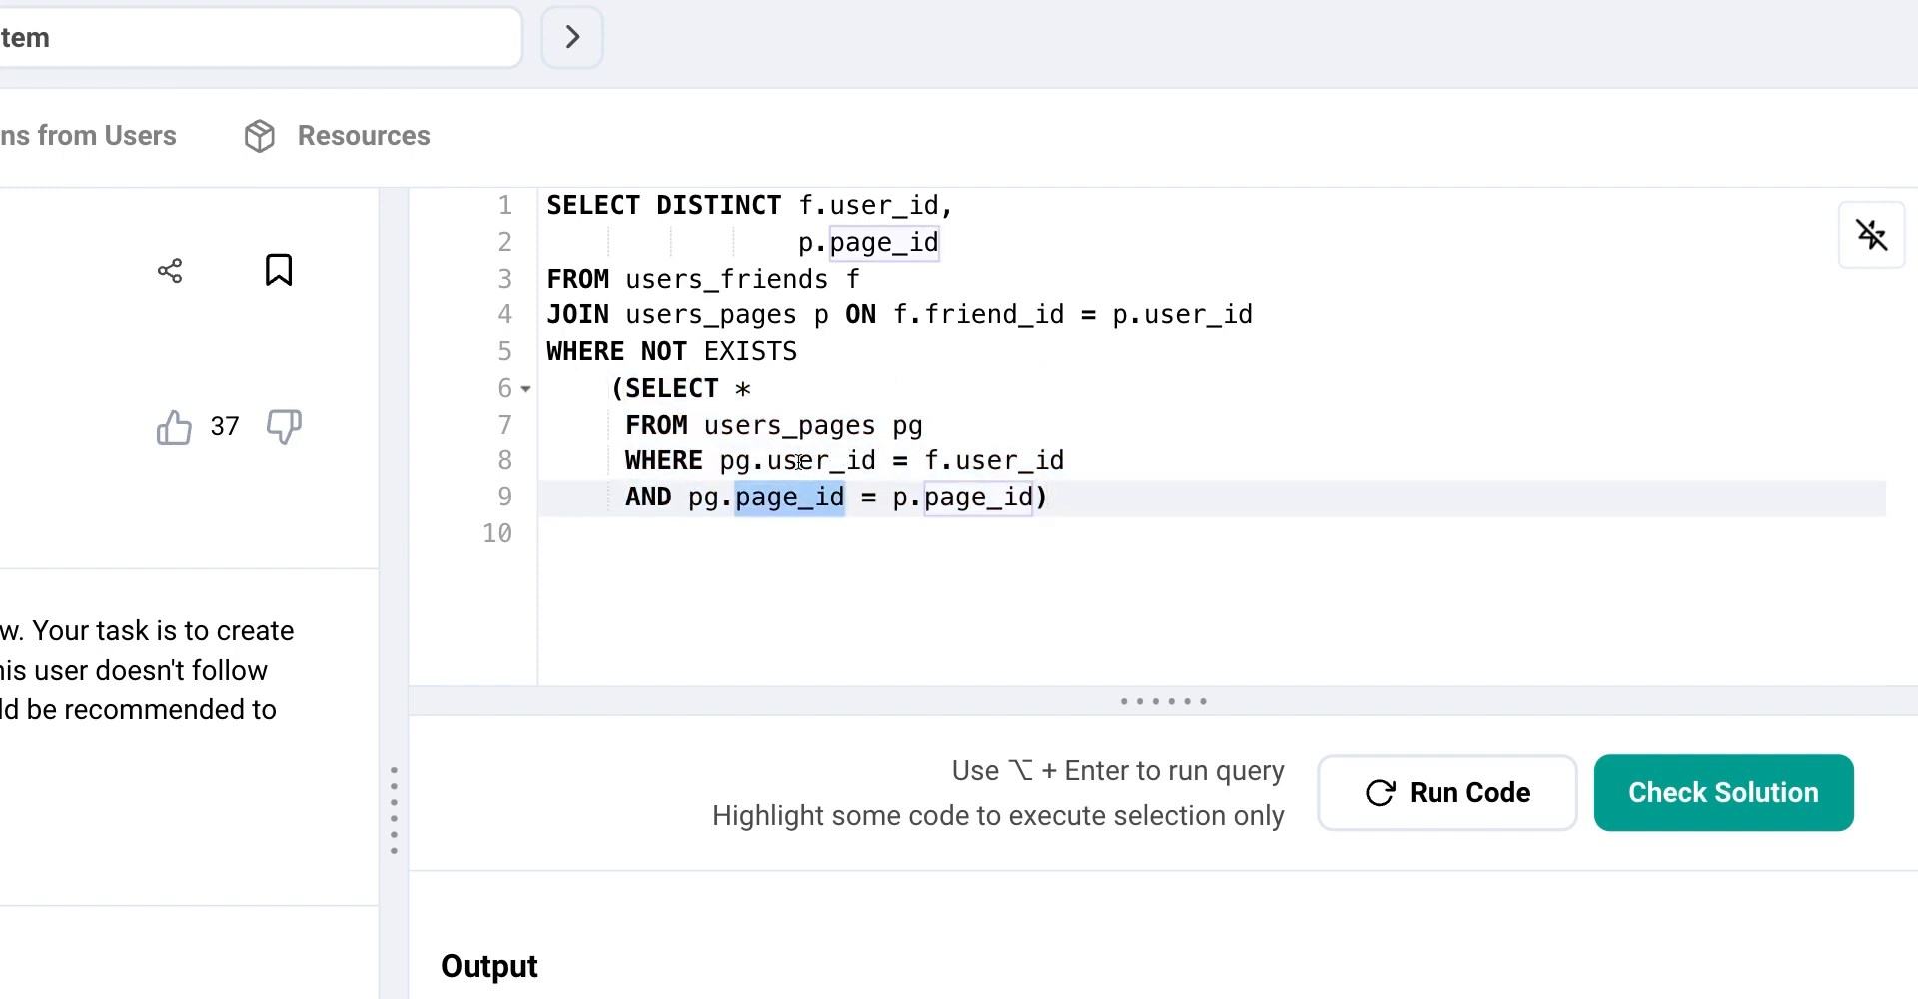